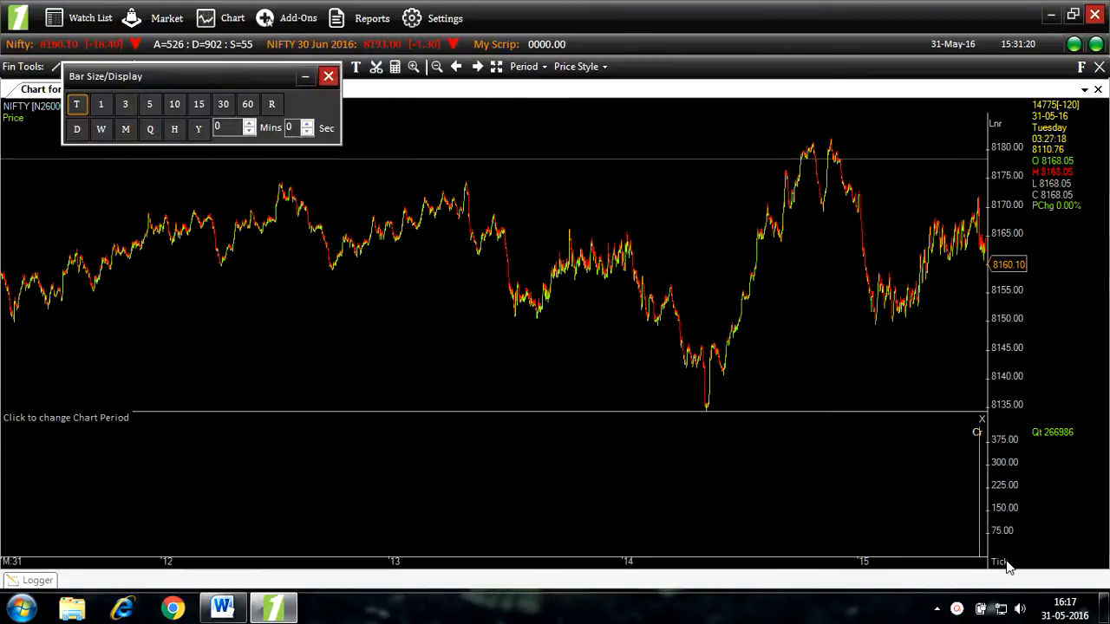
Step: Switch the NIFTY chart to 5-minute candlestick bars
click(149, 104)
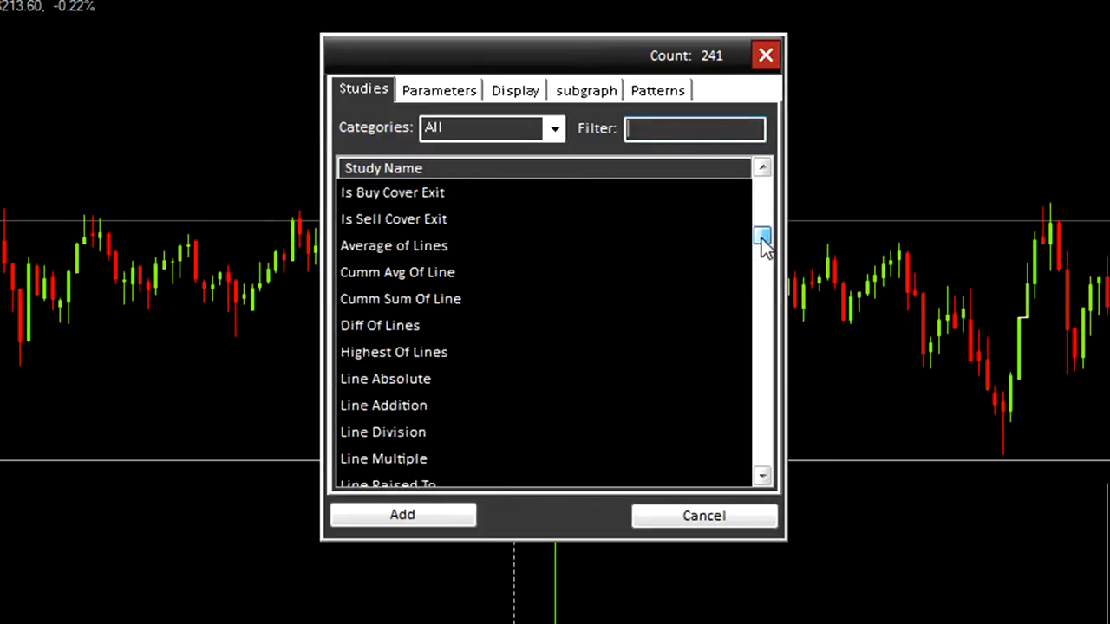
Step: Search the study list for 'Signal su' and open Signal SuperTrend MC's settings
text(average)
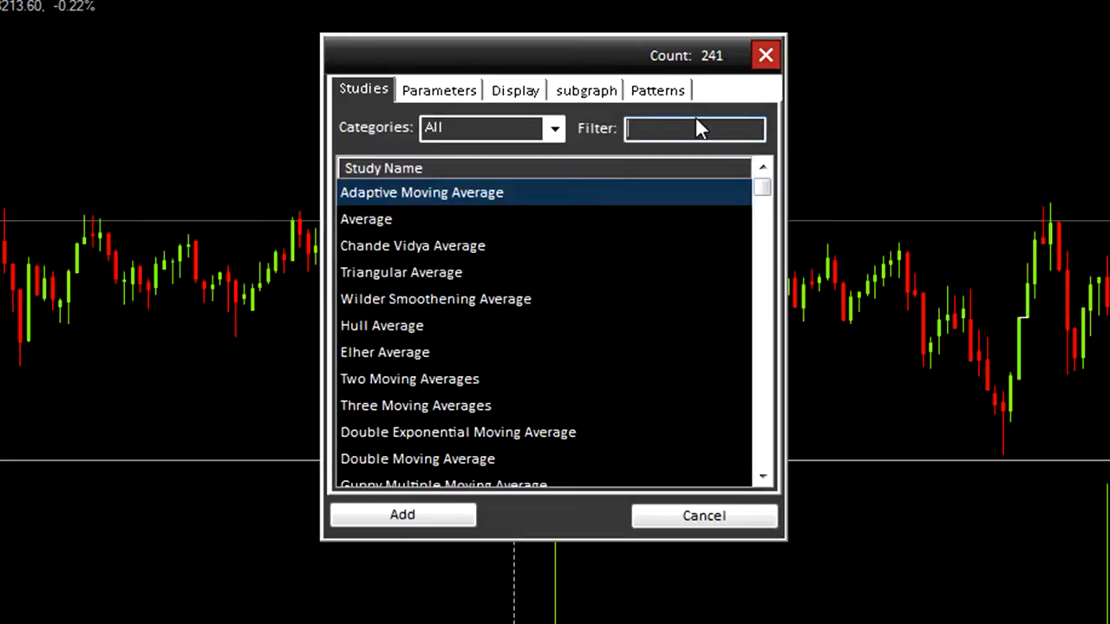
click(693, 128)
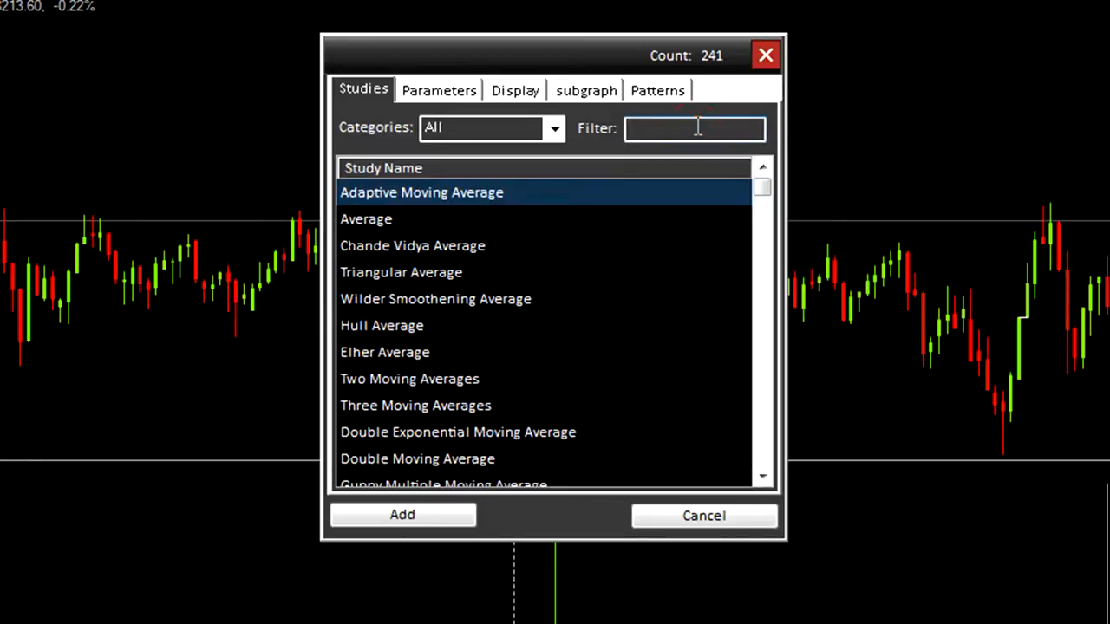
text(S)
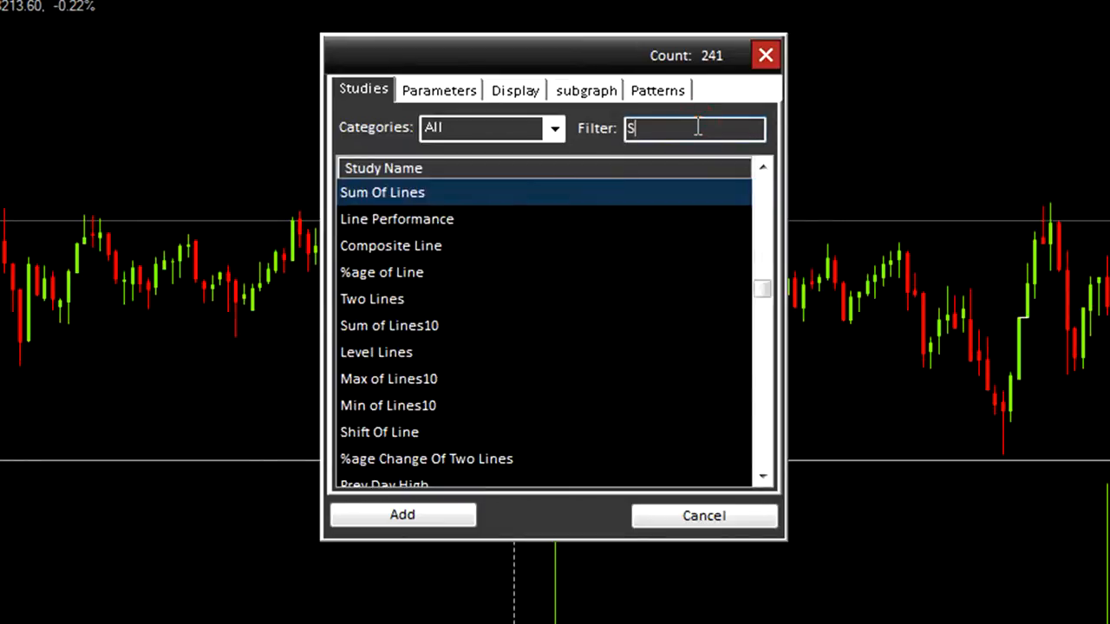
text(ignal su)
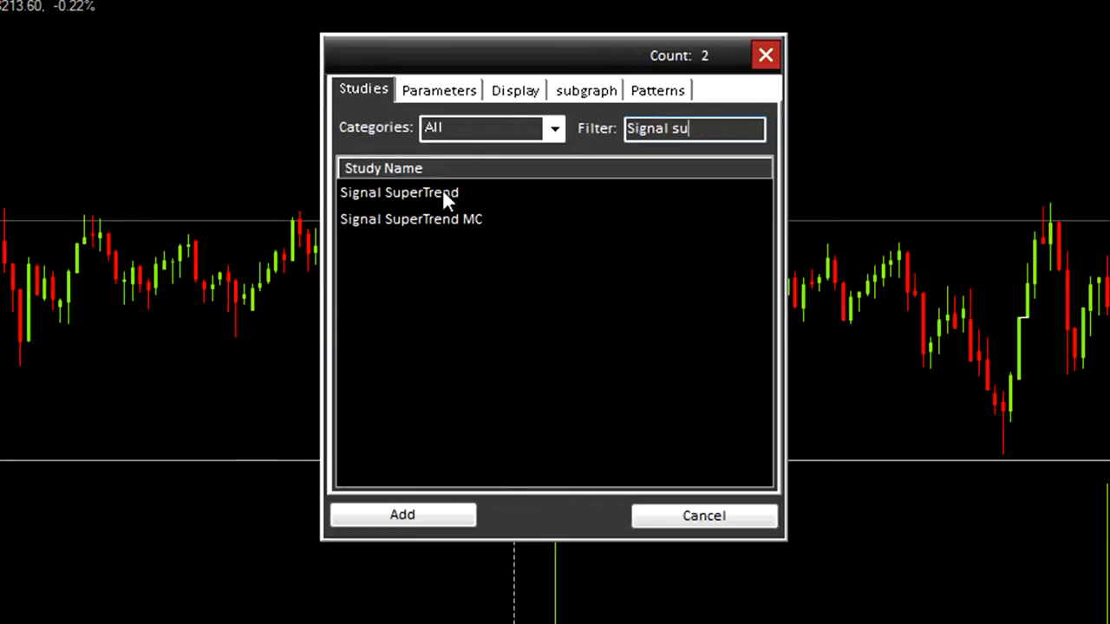
double_click(411, 218)
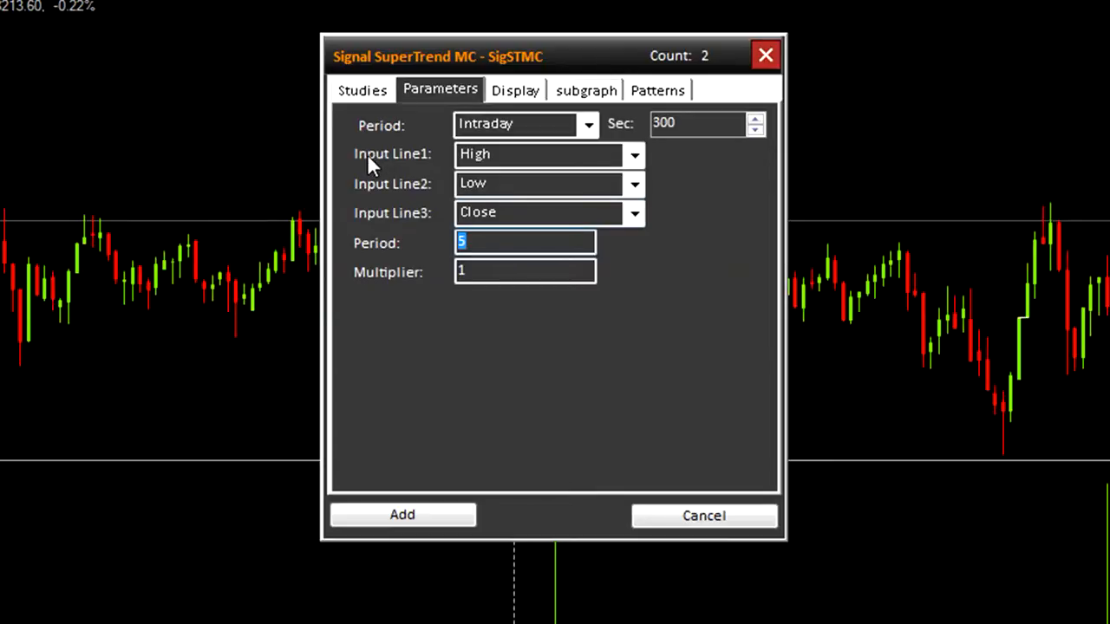
mouse_move(375, 185)
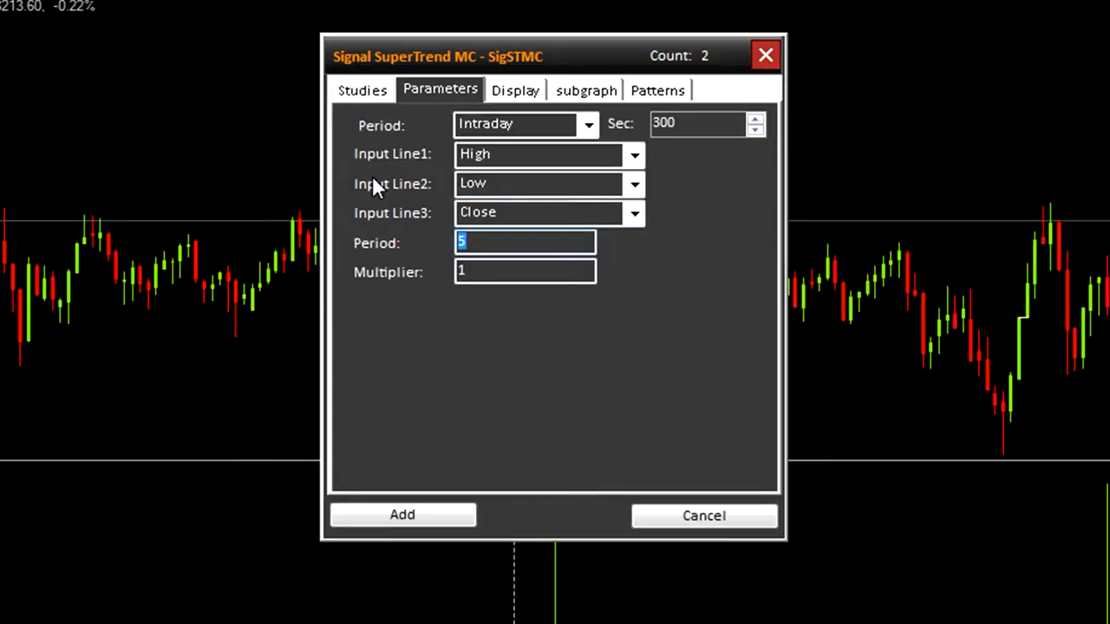
mouse_move(451, 154)
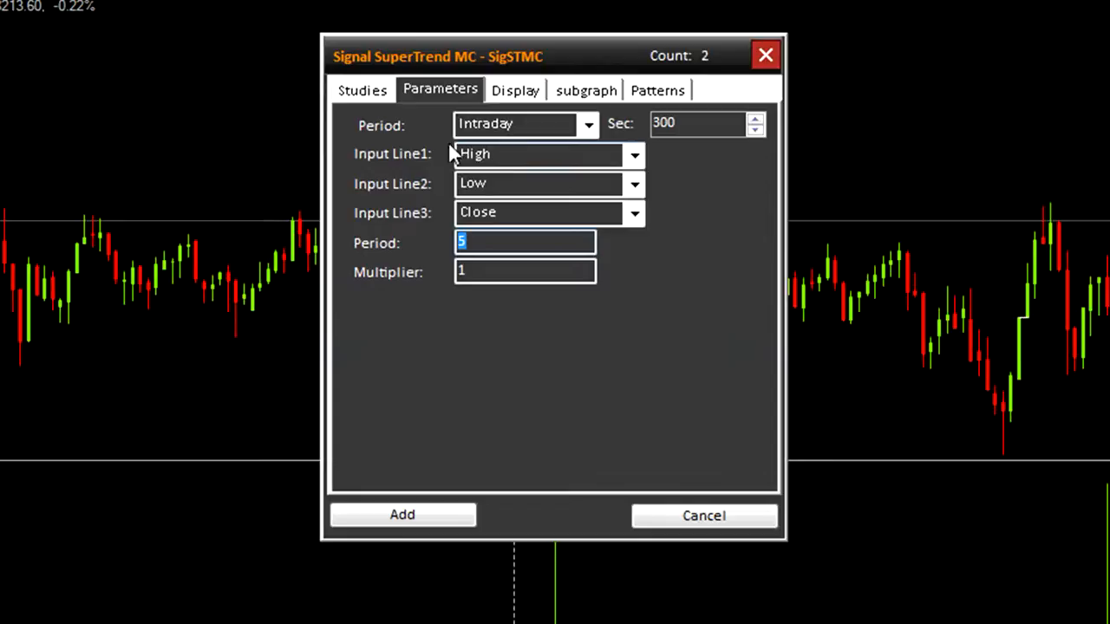
mouse_move(482, 301)
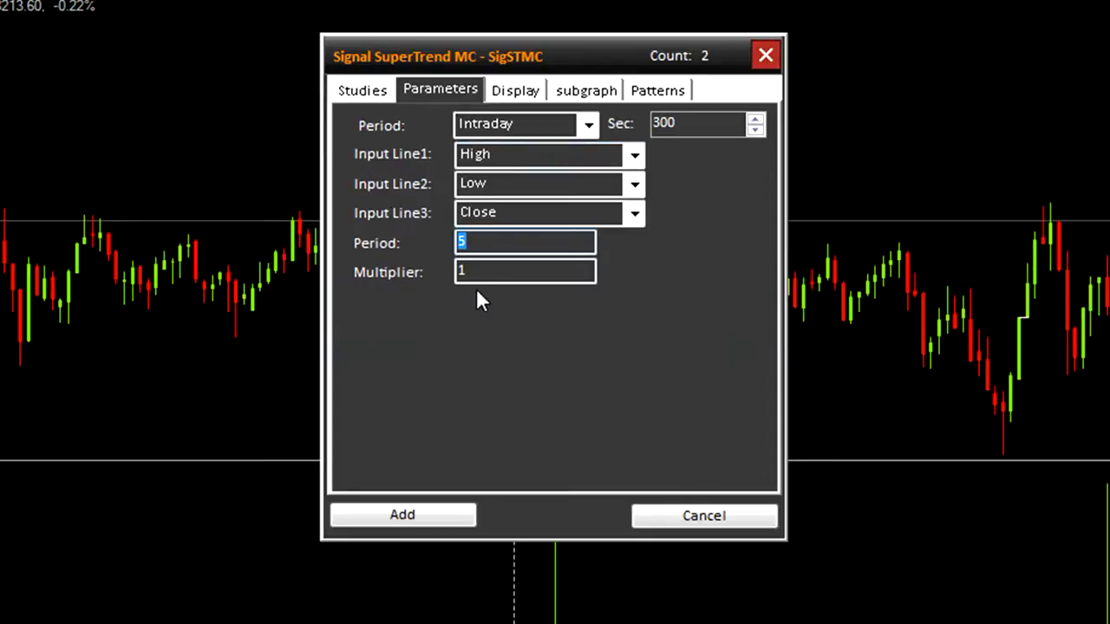
Step: Set the SuperTrend multiplier to 2 and add the study to the chart
click(525, 272)
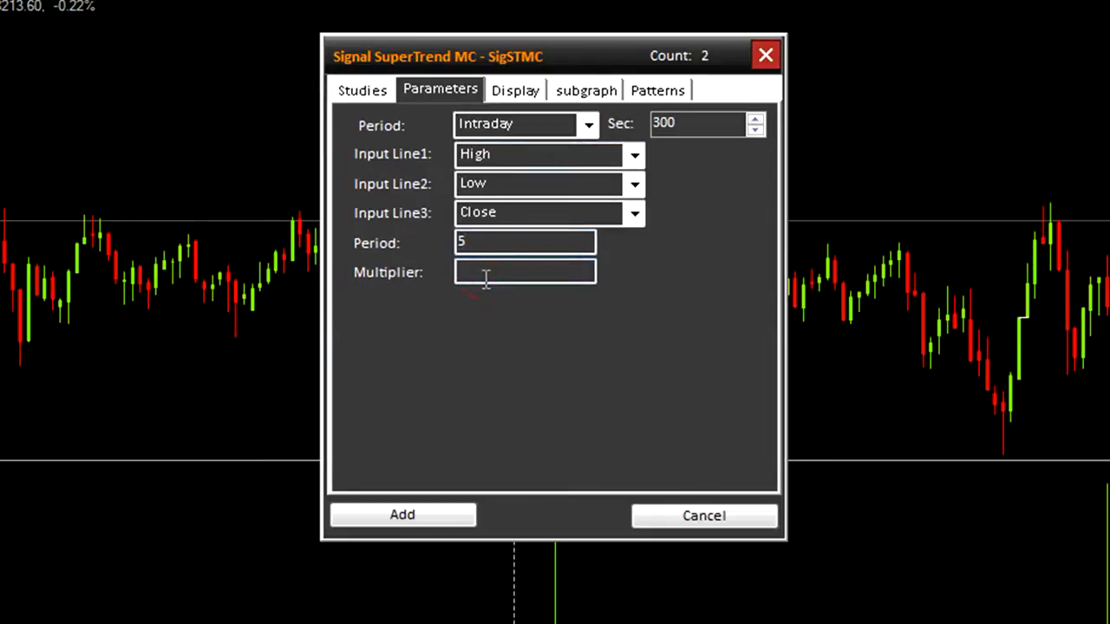
text(2)
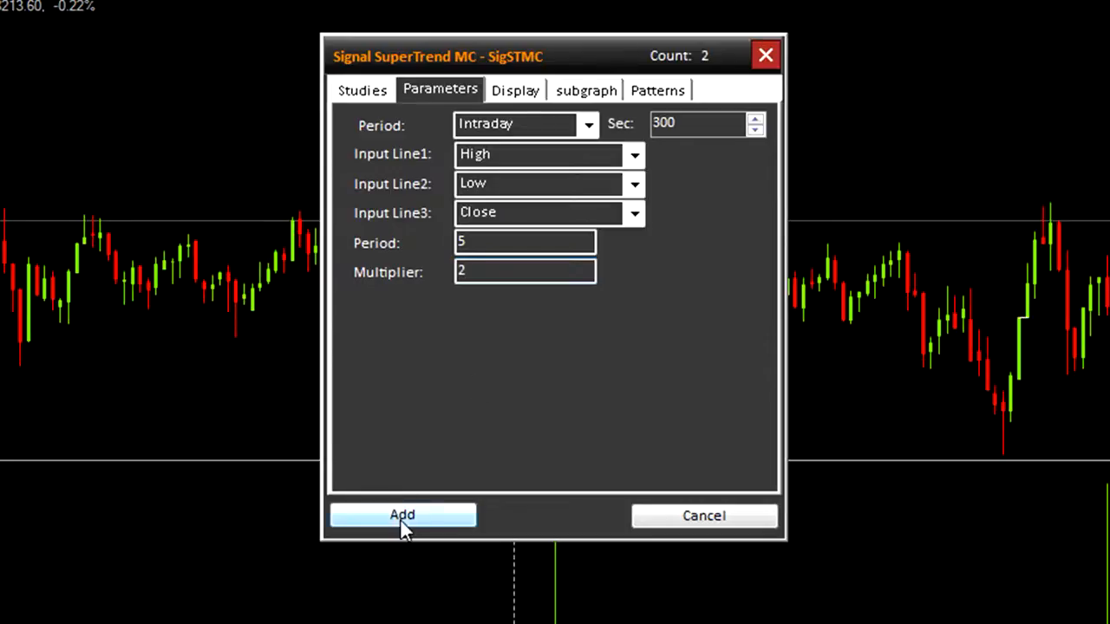
click(402, 515)
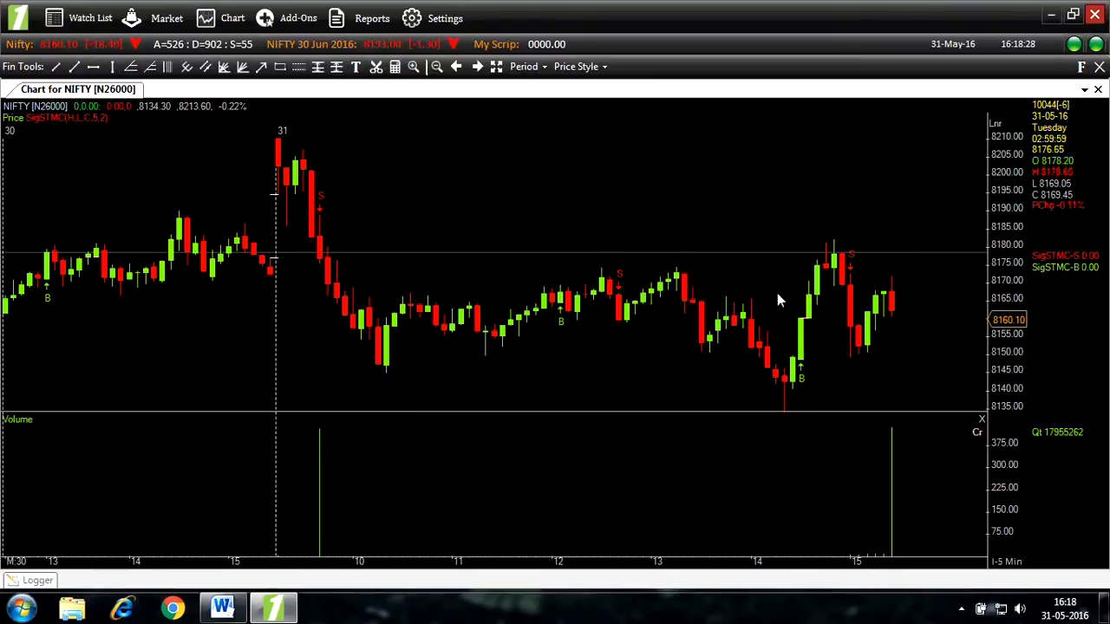
mouse_move(557, 328)
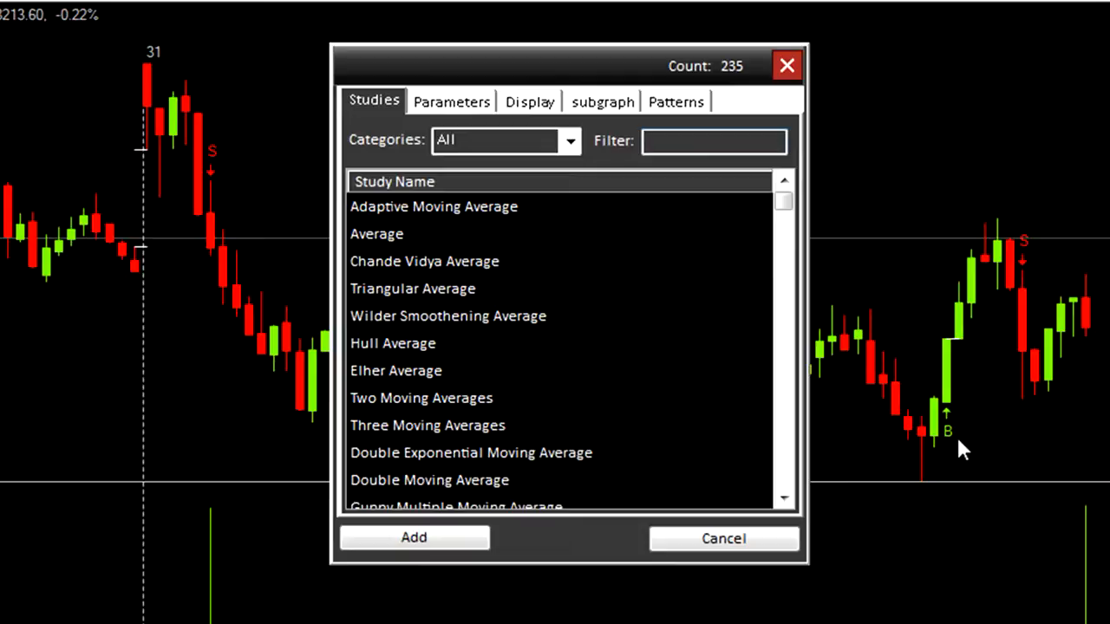
Step: Add Strategy Basic, found by searching 'basic', with all stop and slippage values cleared
text(basic)
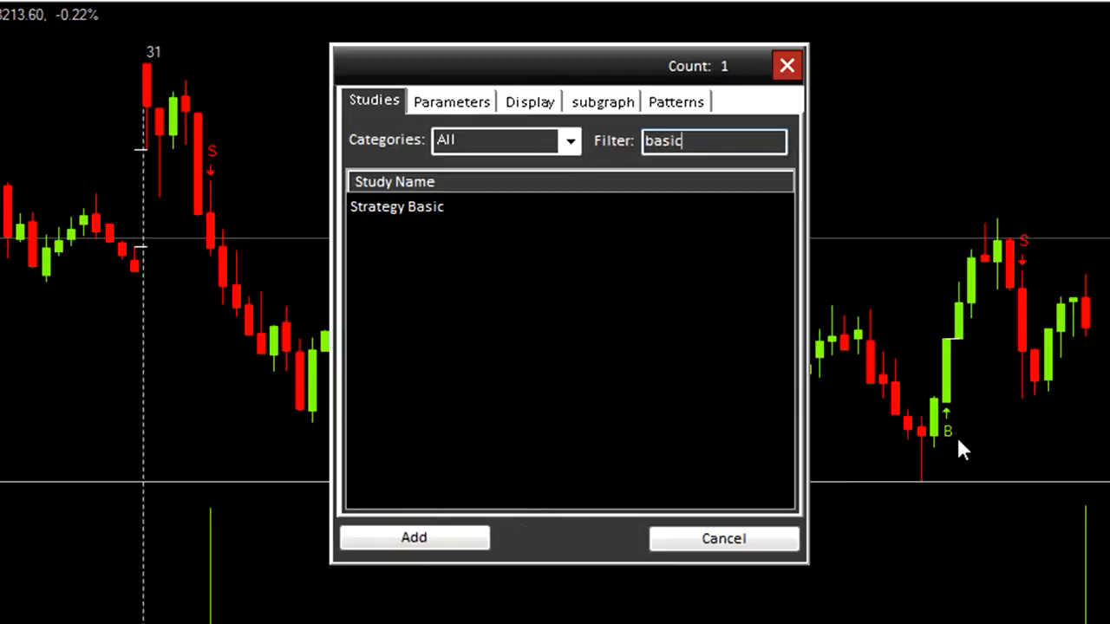
click(396, 207)
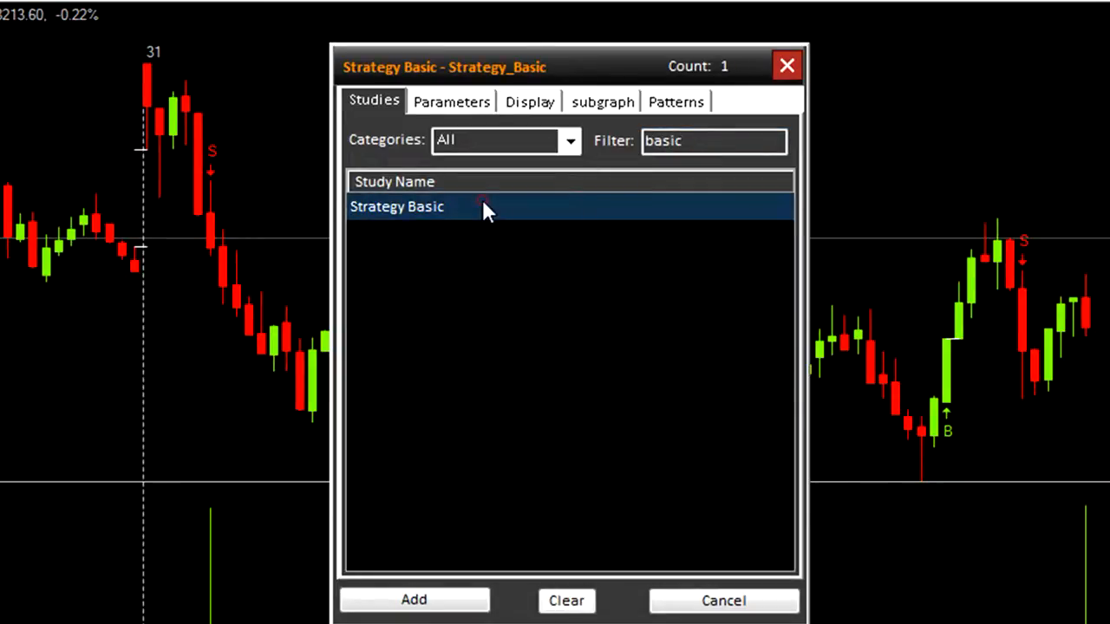
click(451, 102)
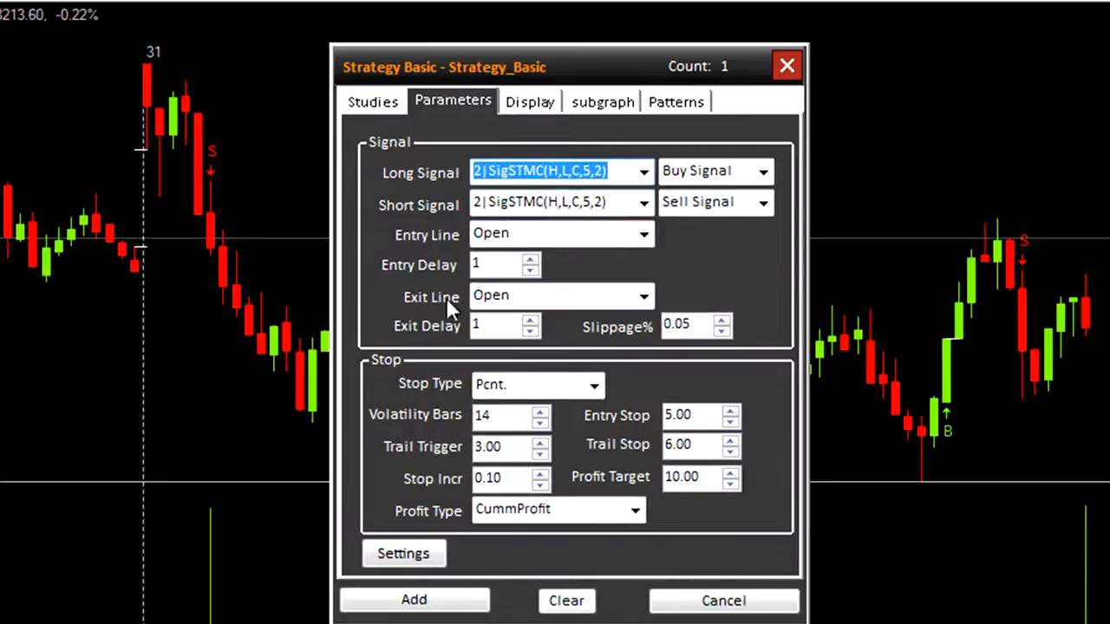
mouse_move(698, 299)
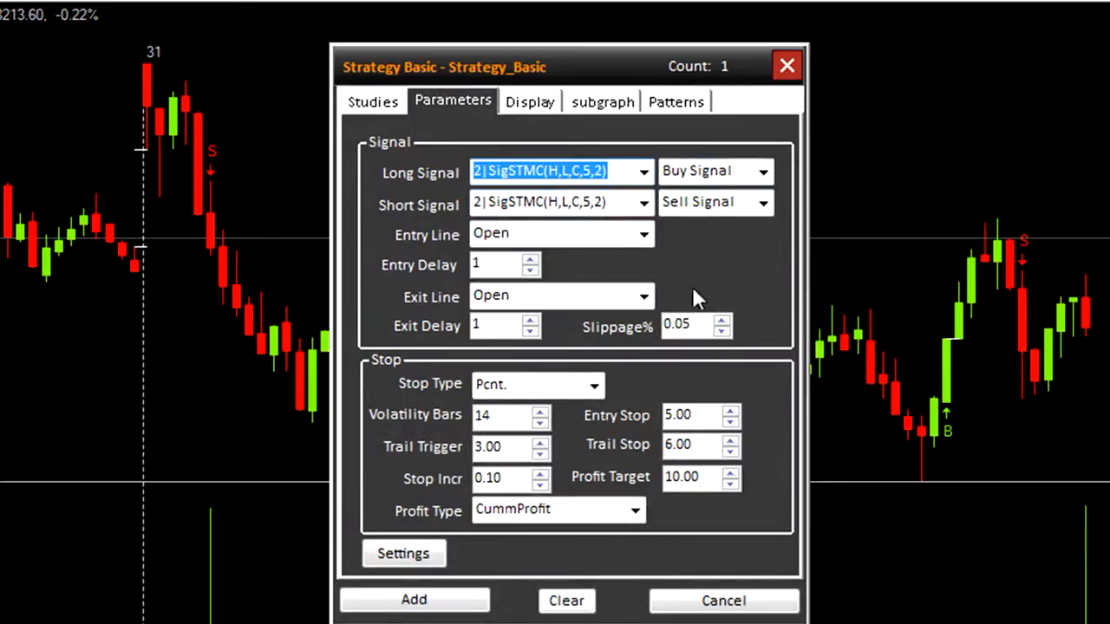
mouse_move(797, 382)
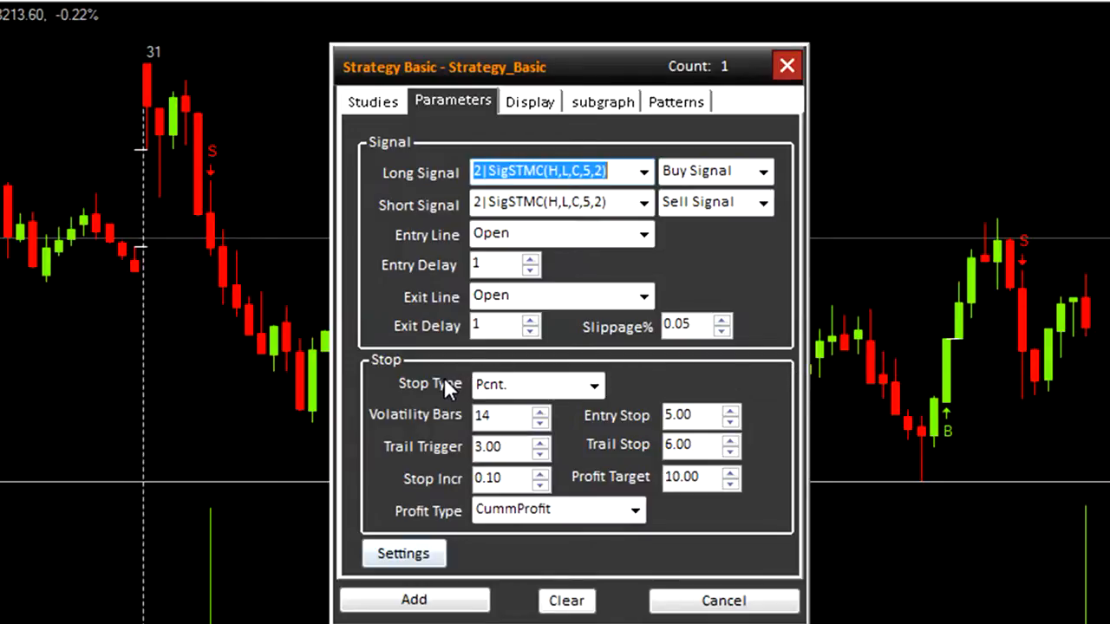
mouse_move(555, 577)
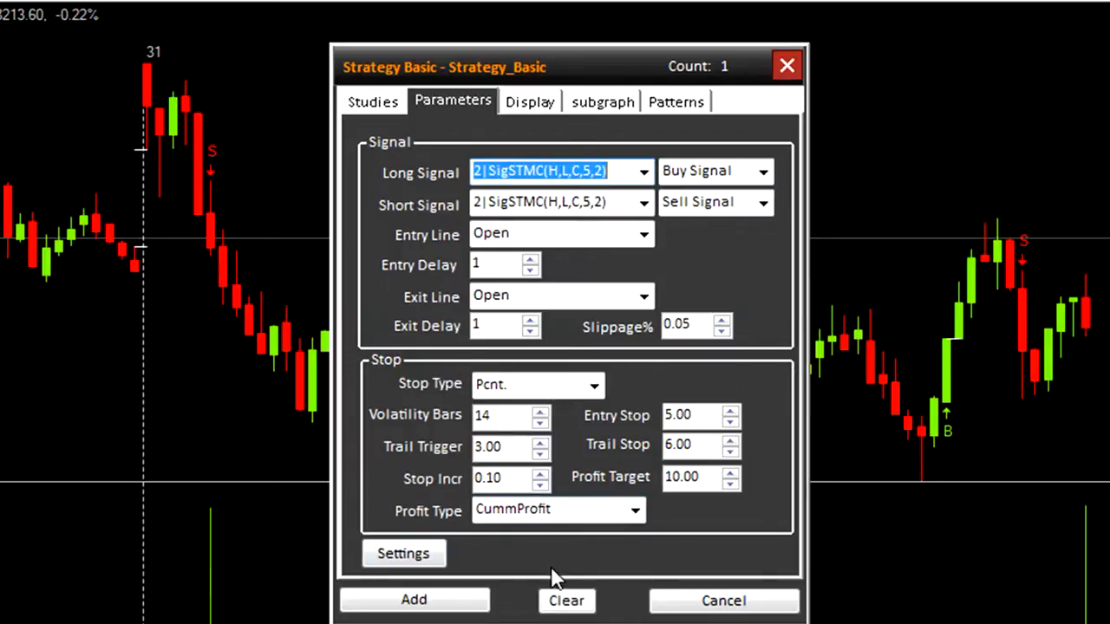
click(566, 600)
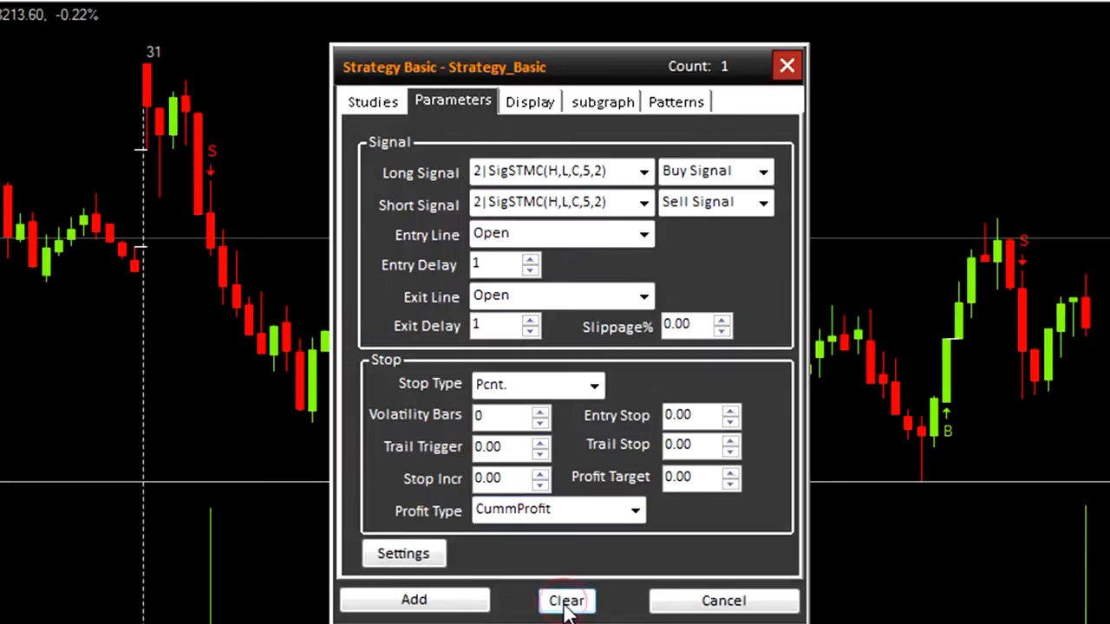
click(566, 600)
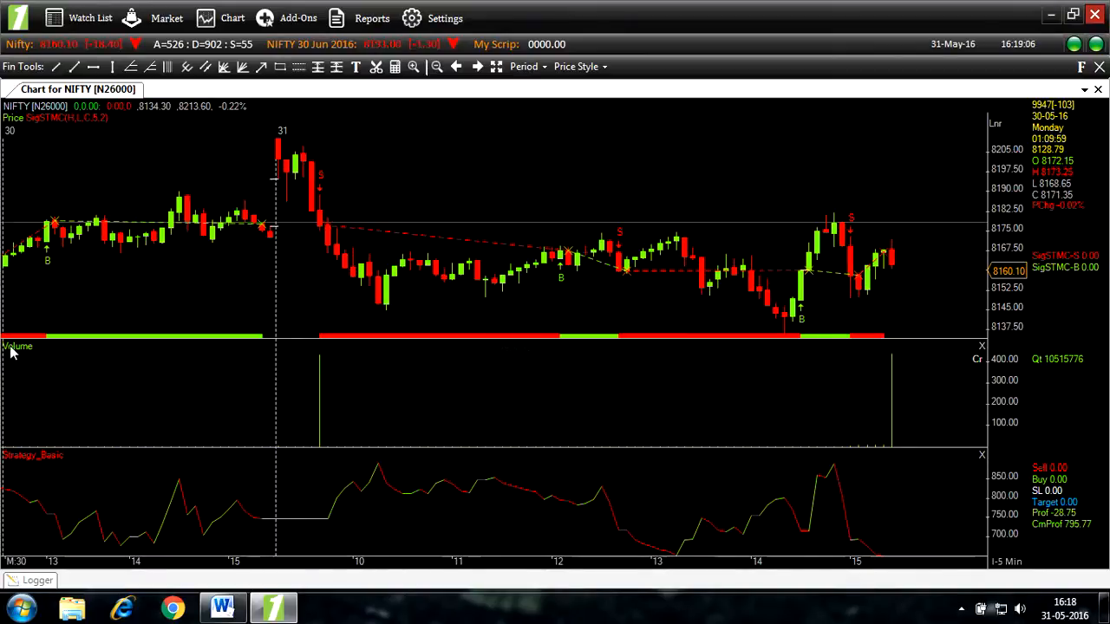
mouse_move(77, 356)
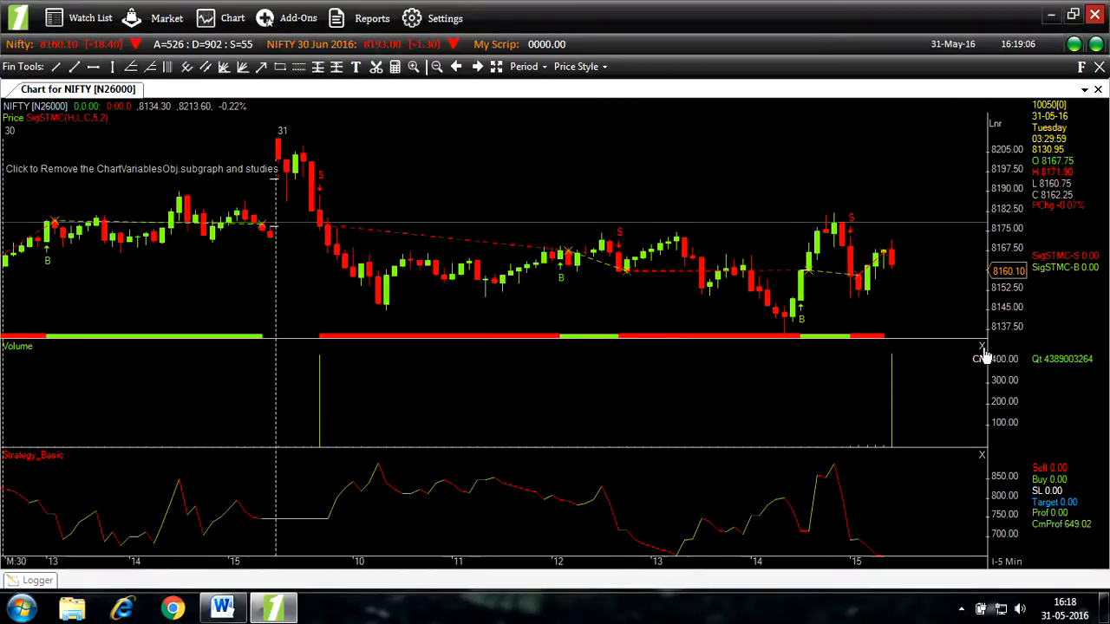
Step: Close the Volume sub-panel and bring up the Study Manager with Ctrl+A
click(980, 346)
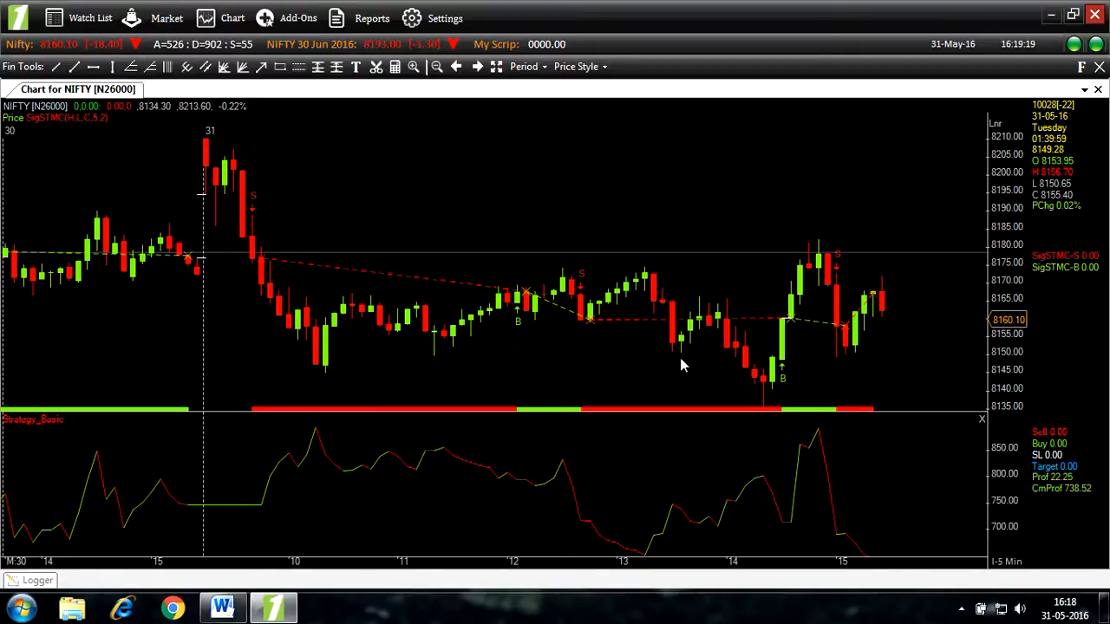
mouse_move(126, 379)
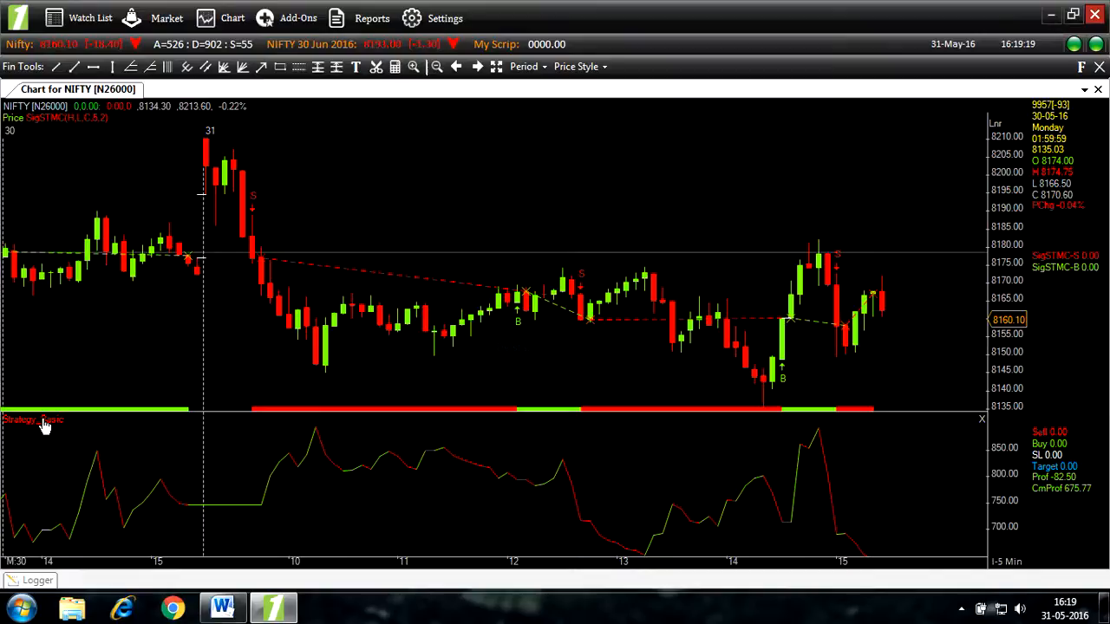
key(ctrl+a)
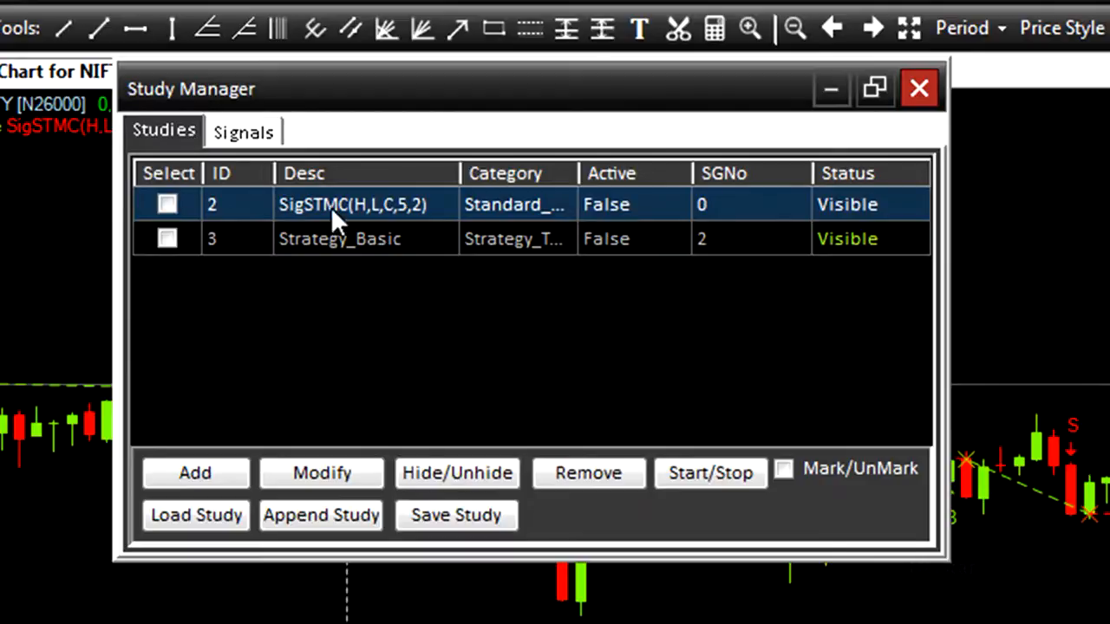
click(243, 131)
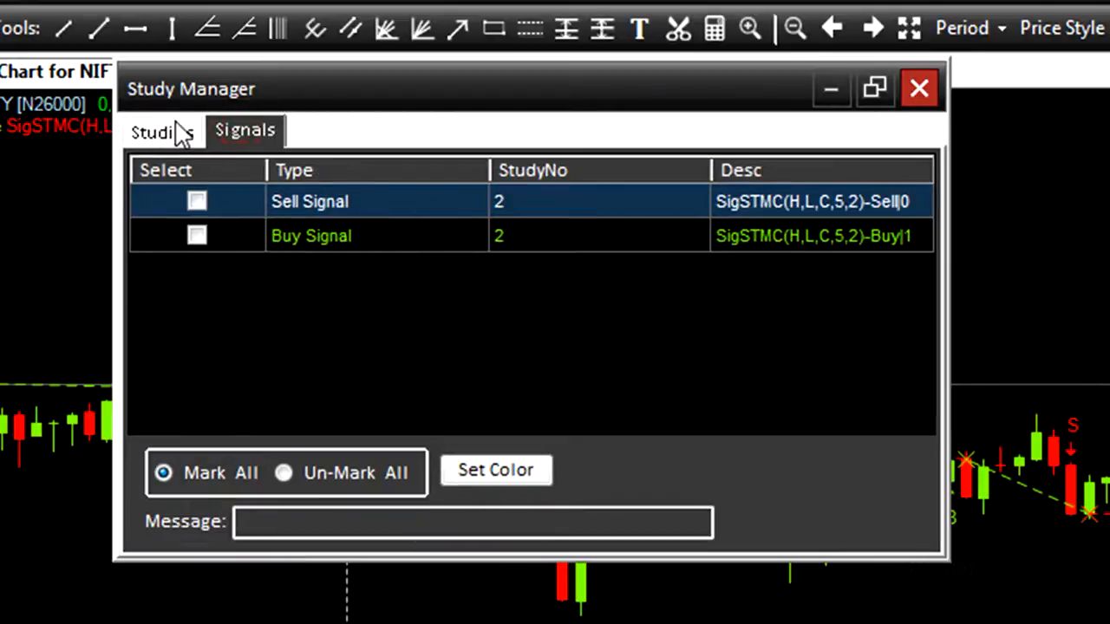
click(163, 131)
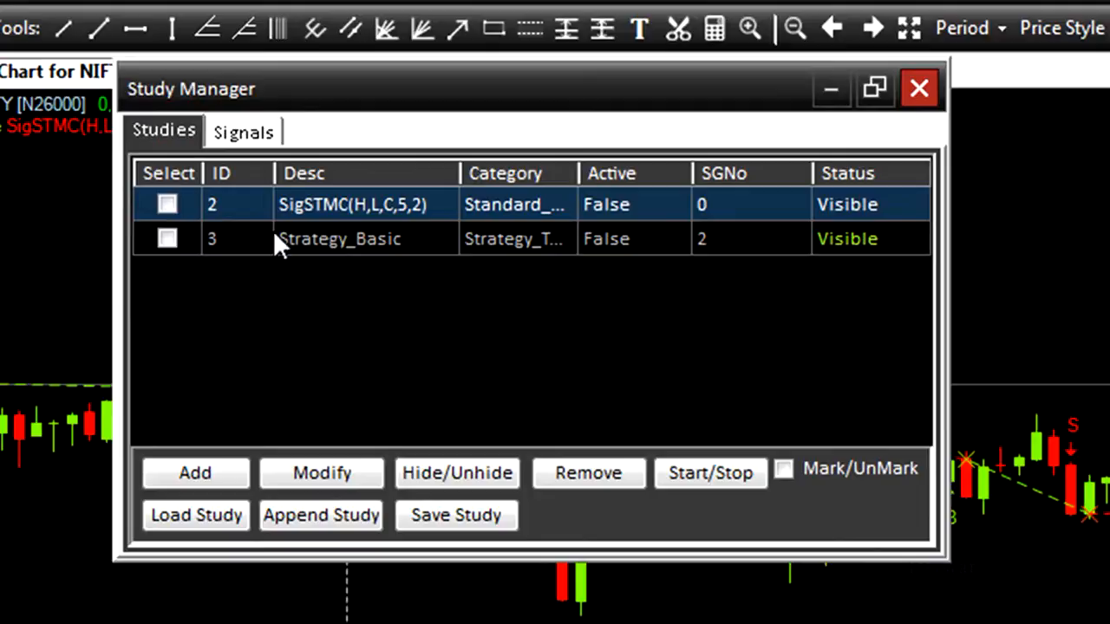
click(918, 87)
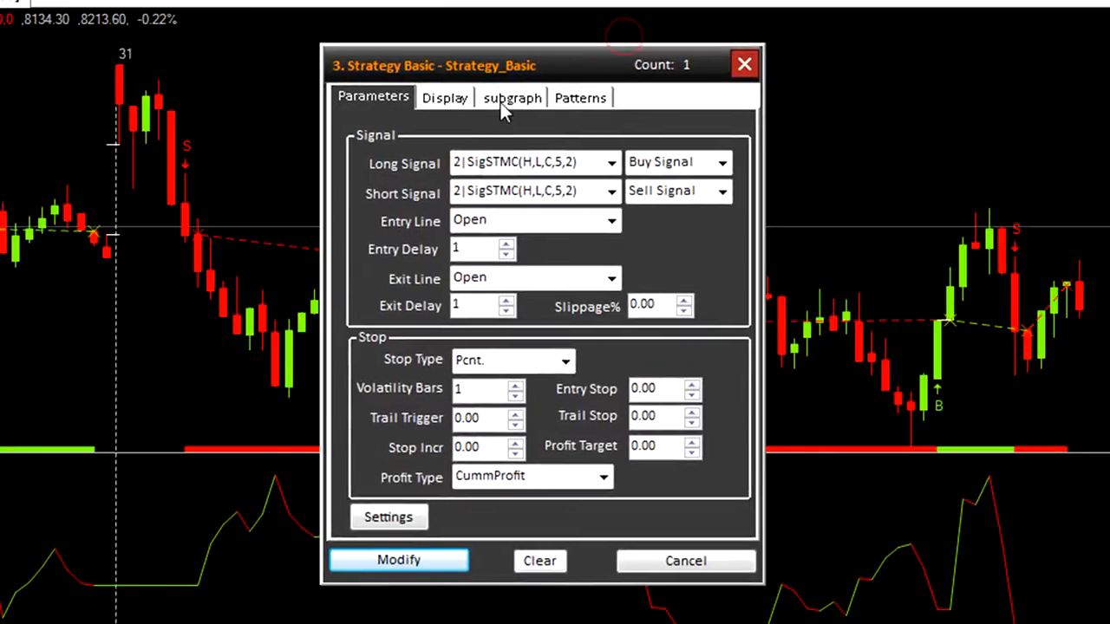
mouse_move(390, 373)
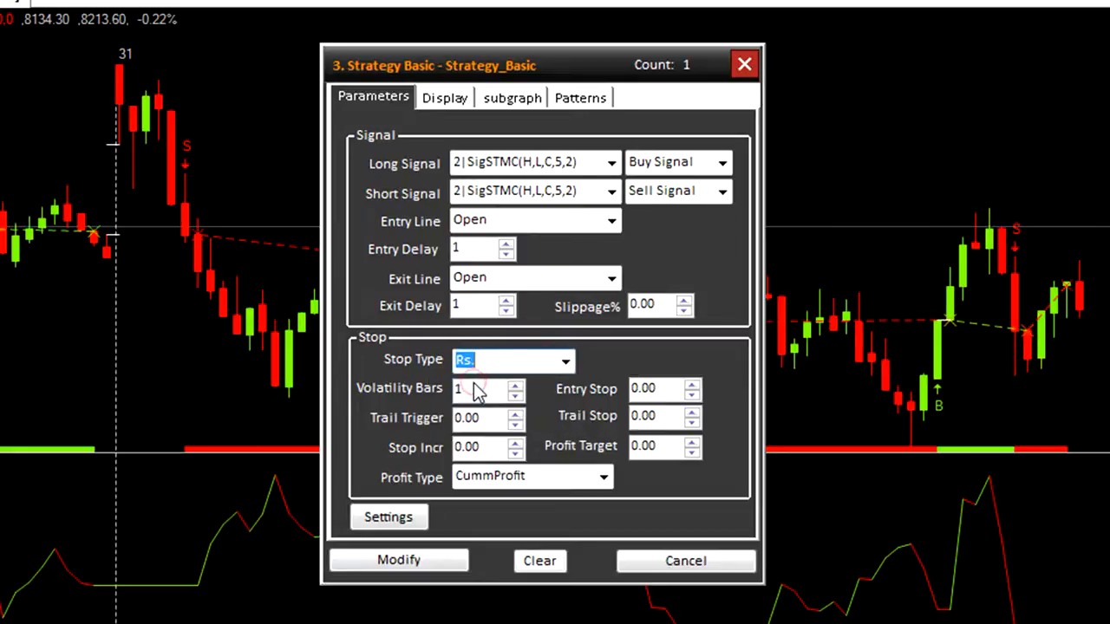
Step: Set the Strategy Basic entry stop to 10 rupees and apply it
click(659, 389)
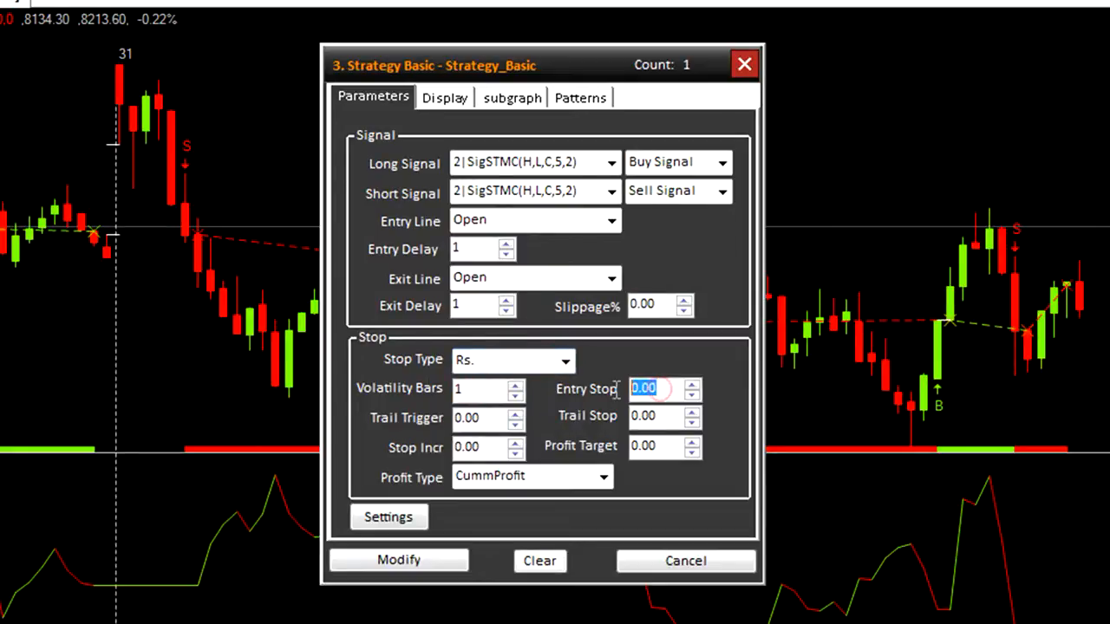
text(1)
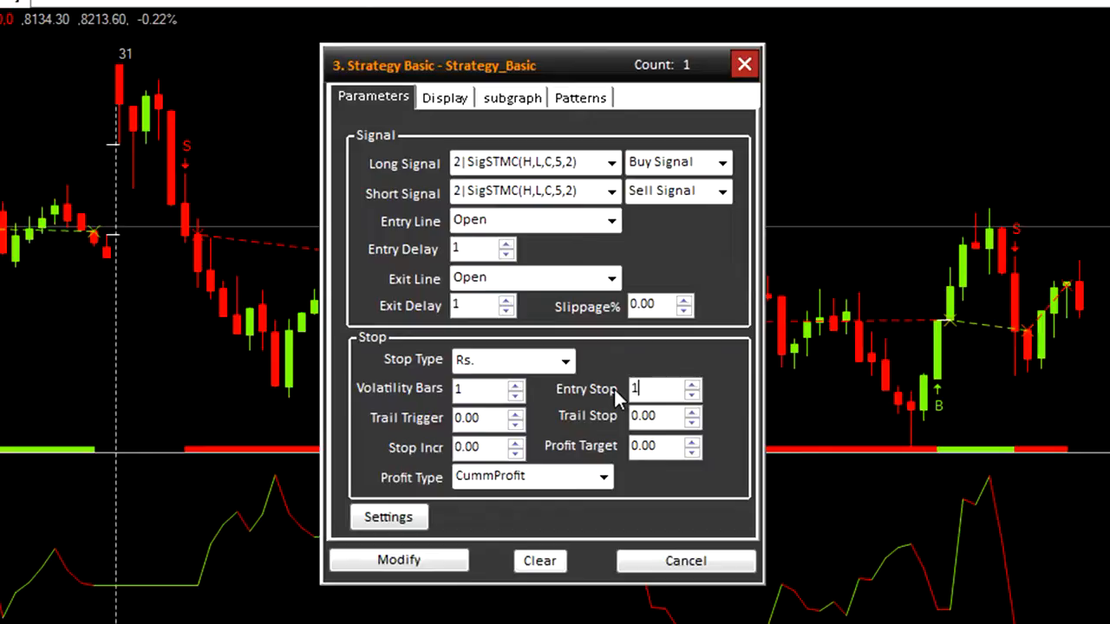
text(0)
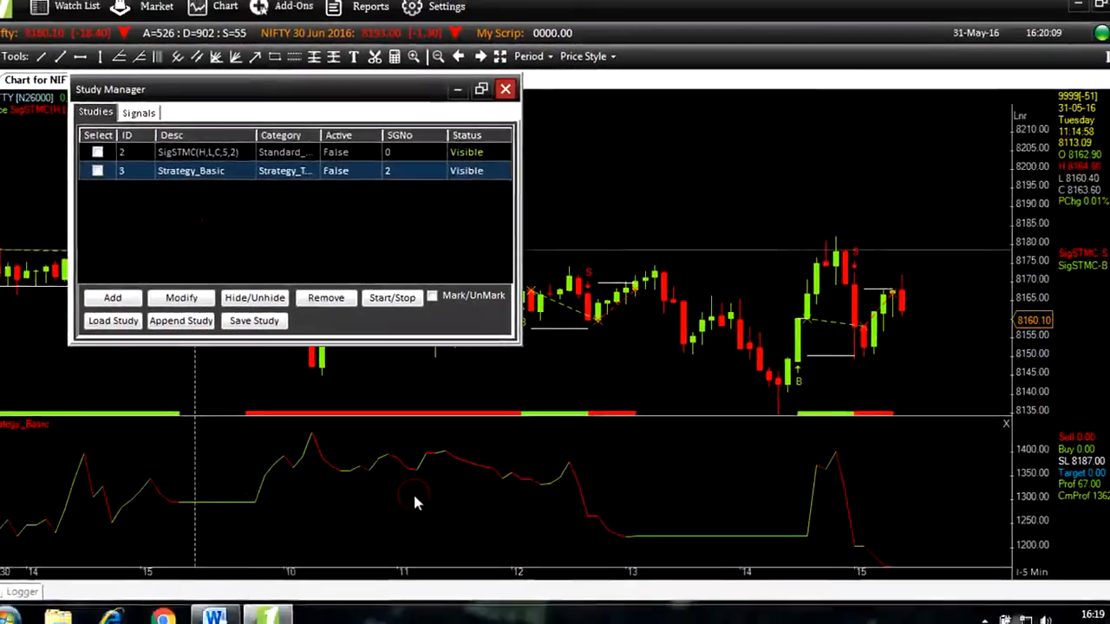
click(506, 89)
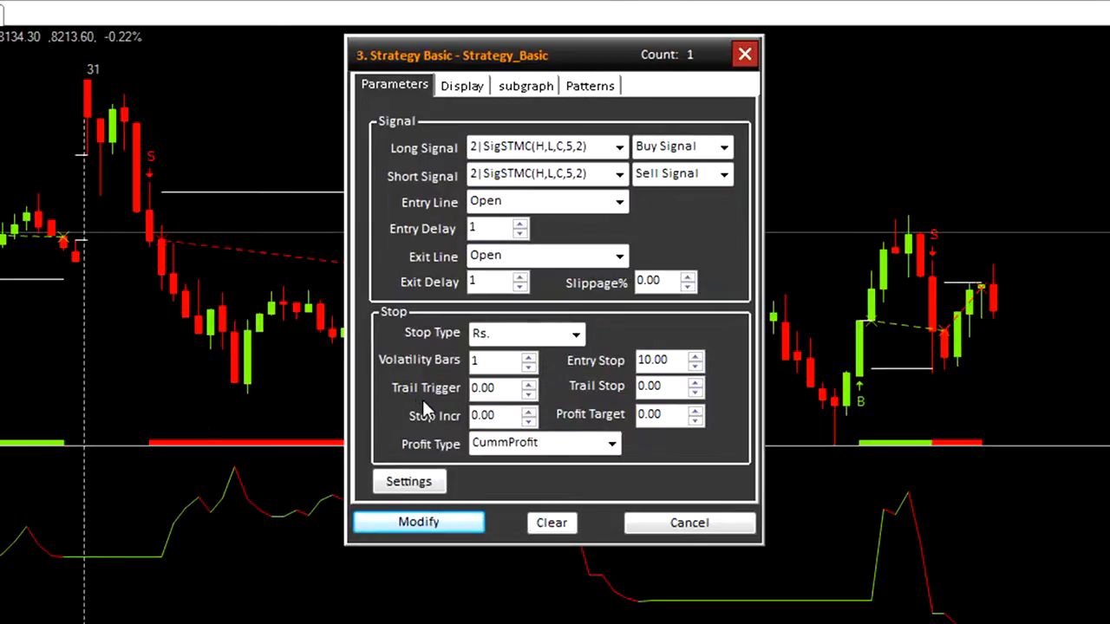
mouse_move(464, 408)
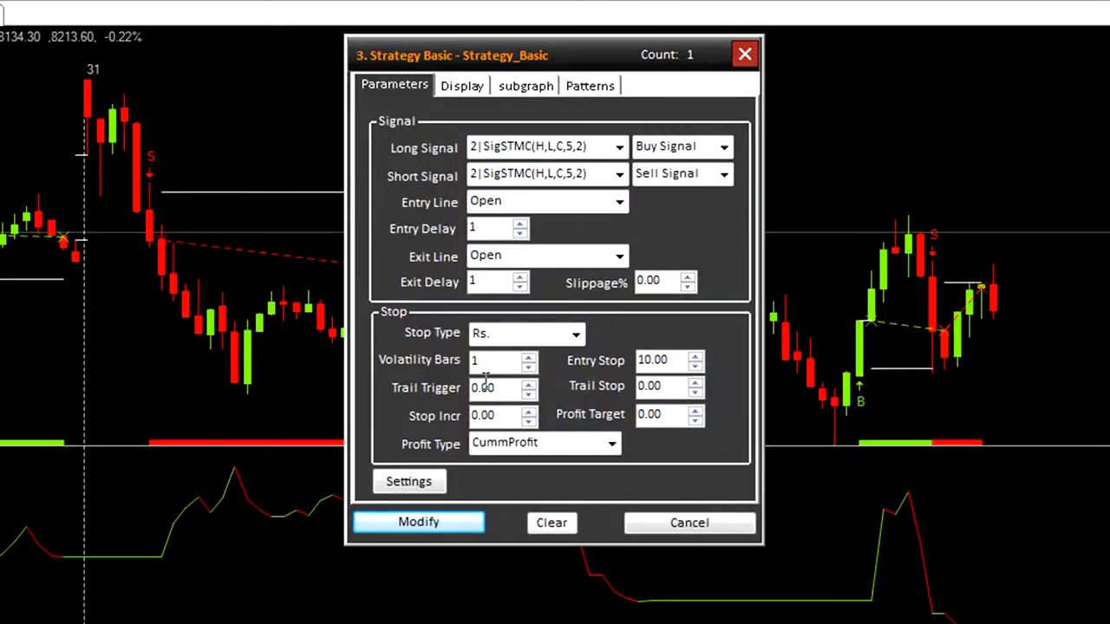
mouse_move(495, 364)
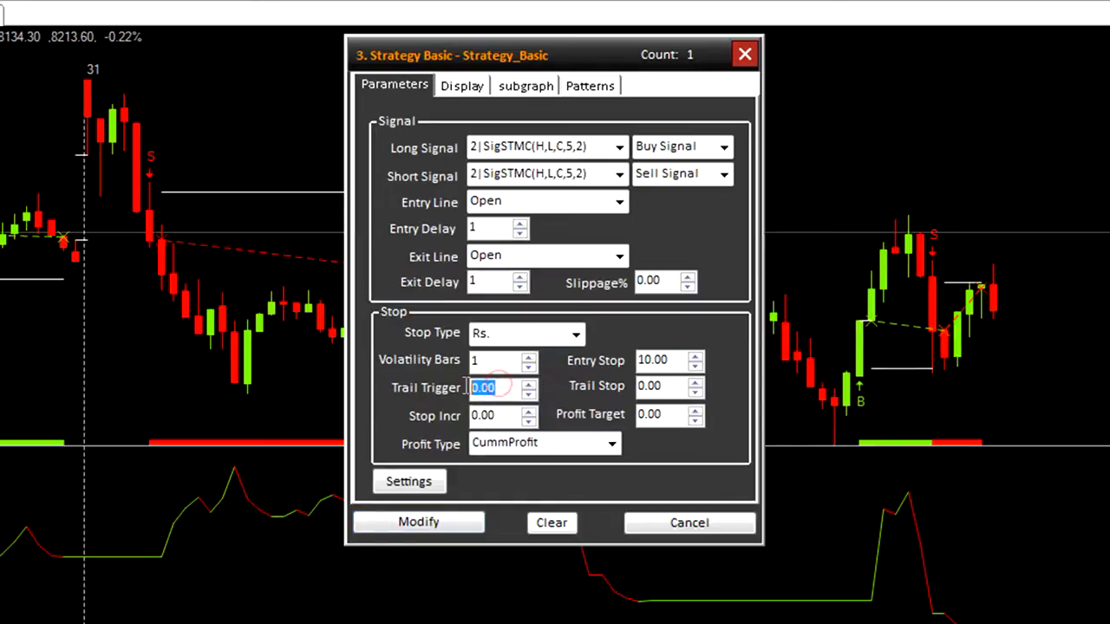
Step: Enter a trail trigger of 2 and apply it to the backtest
text(2)
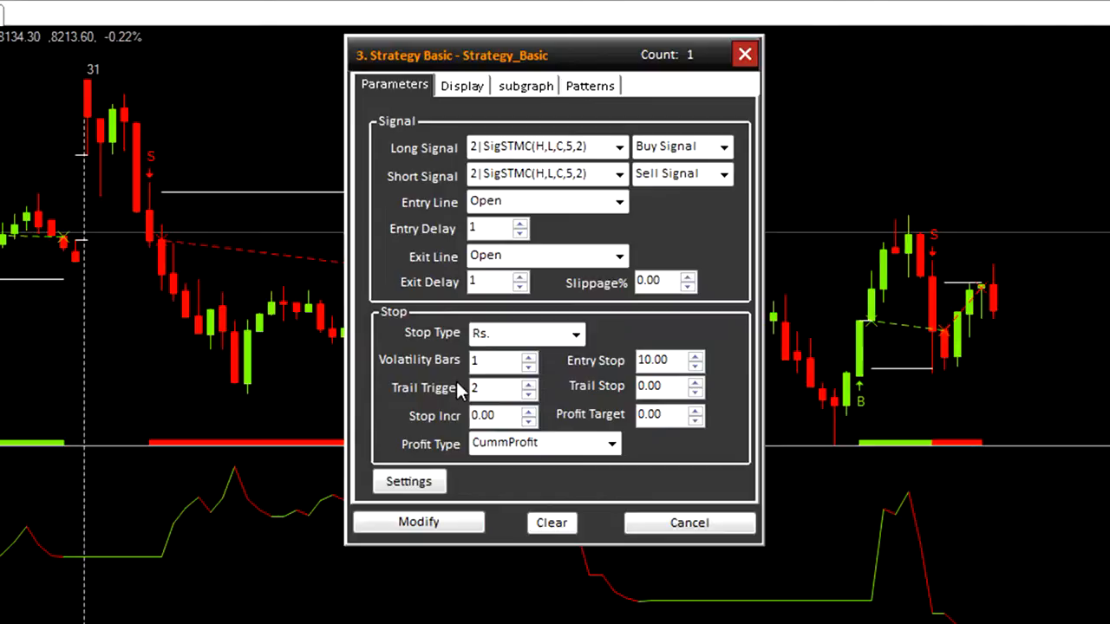
mouse_move(607, 401)
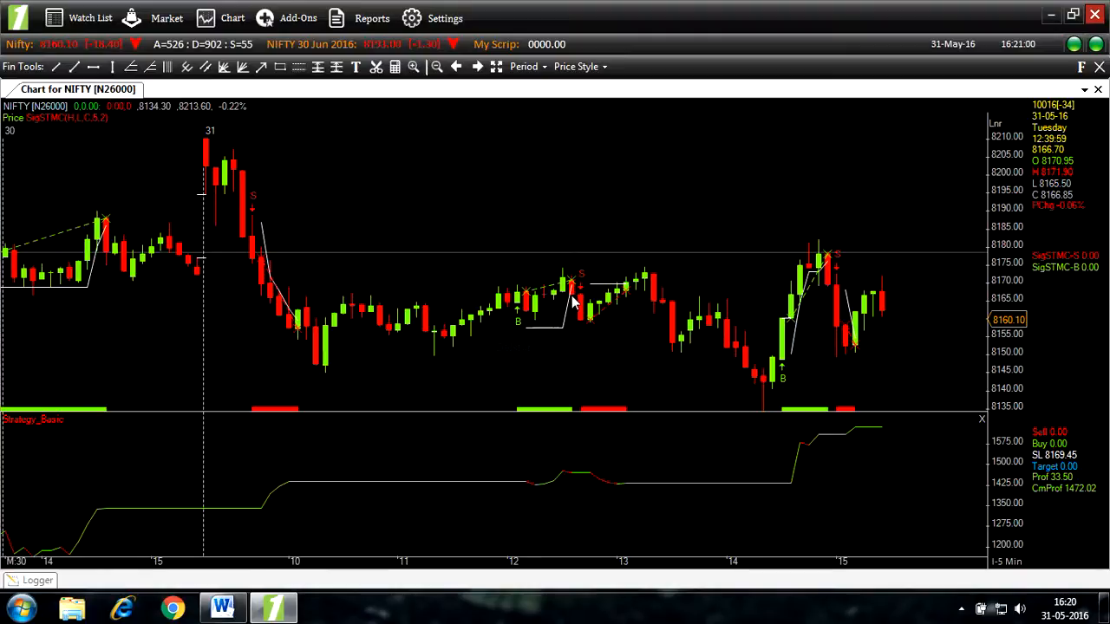
mouse_move(242, 421)
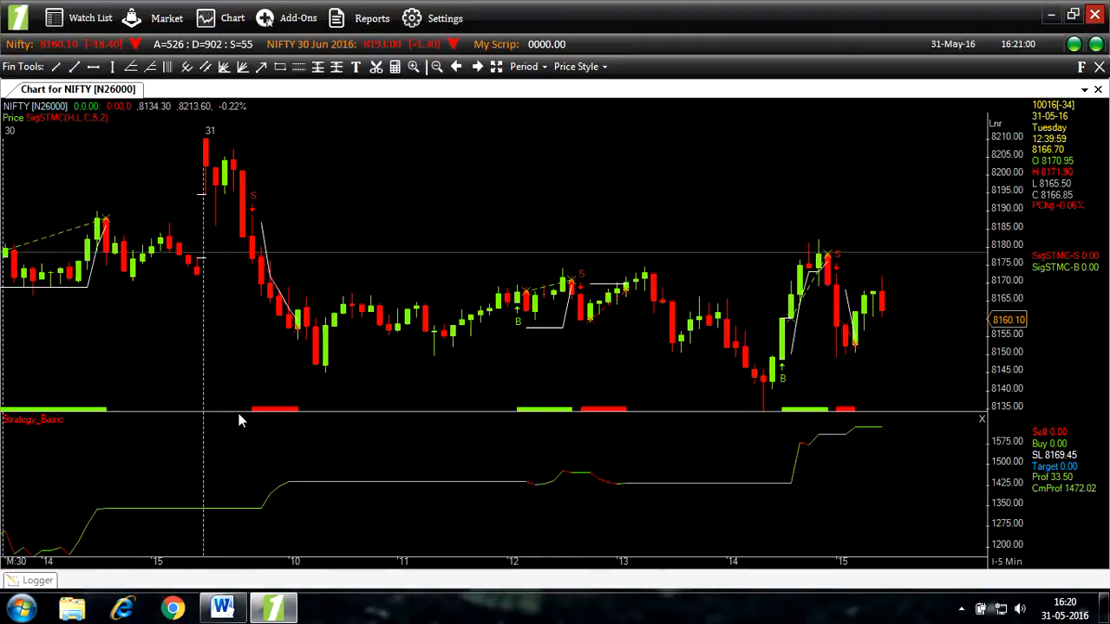
double_click(33, 419)
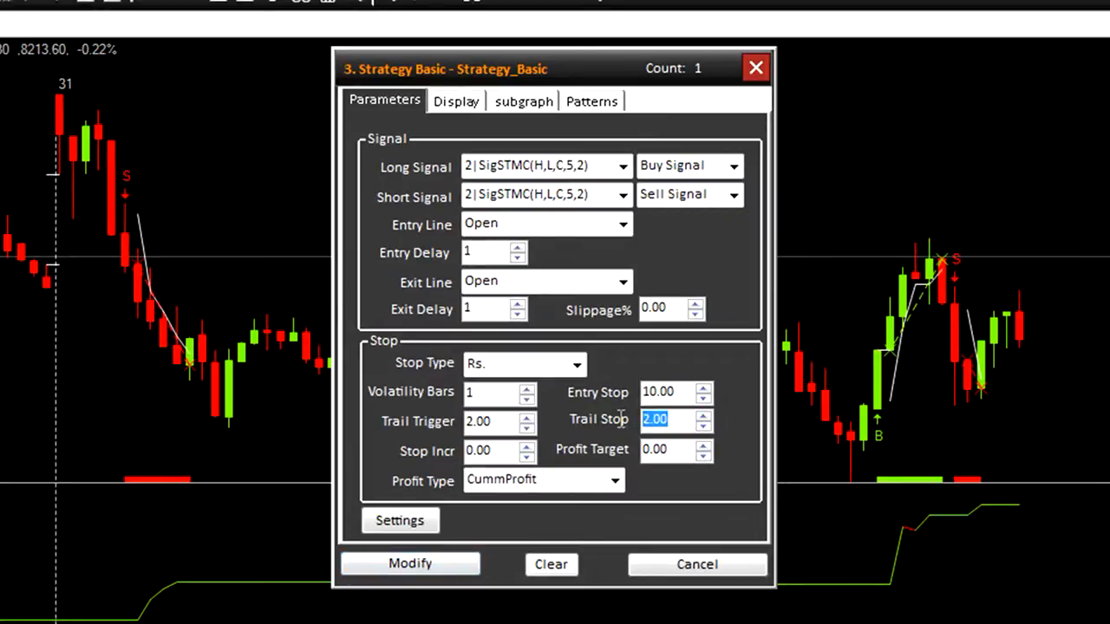
Step: Enter a trail stop of 5, then change it to 10
text(5)
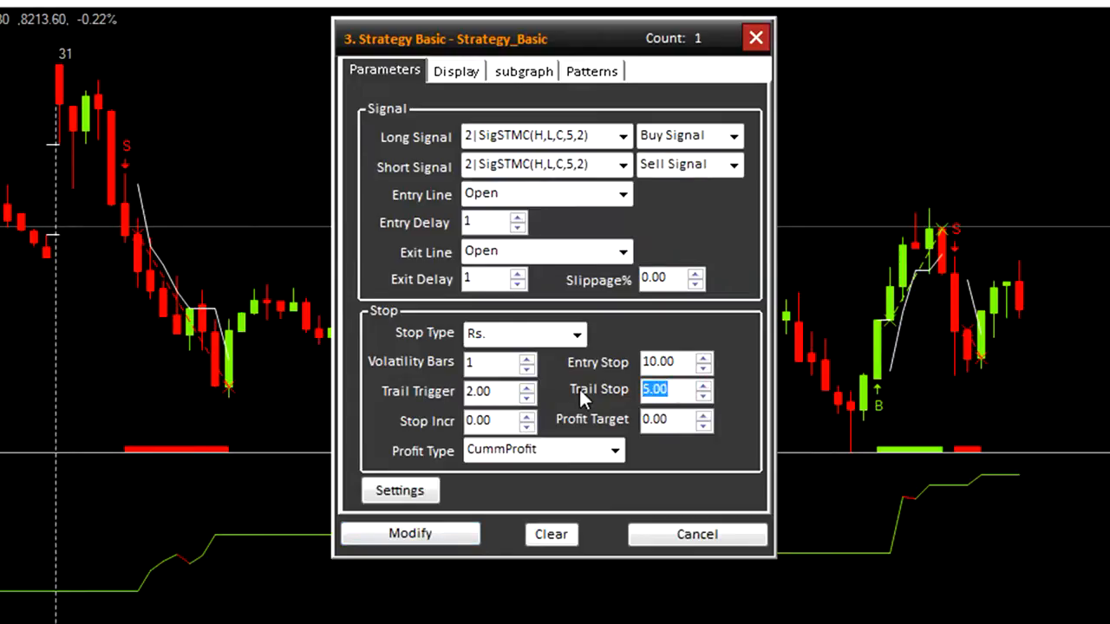
text(1)
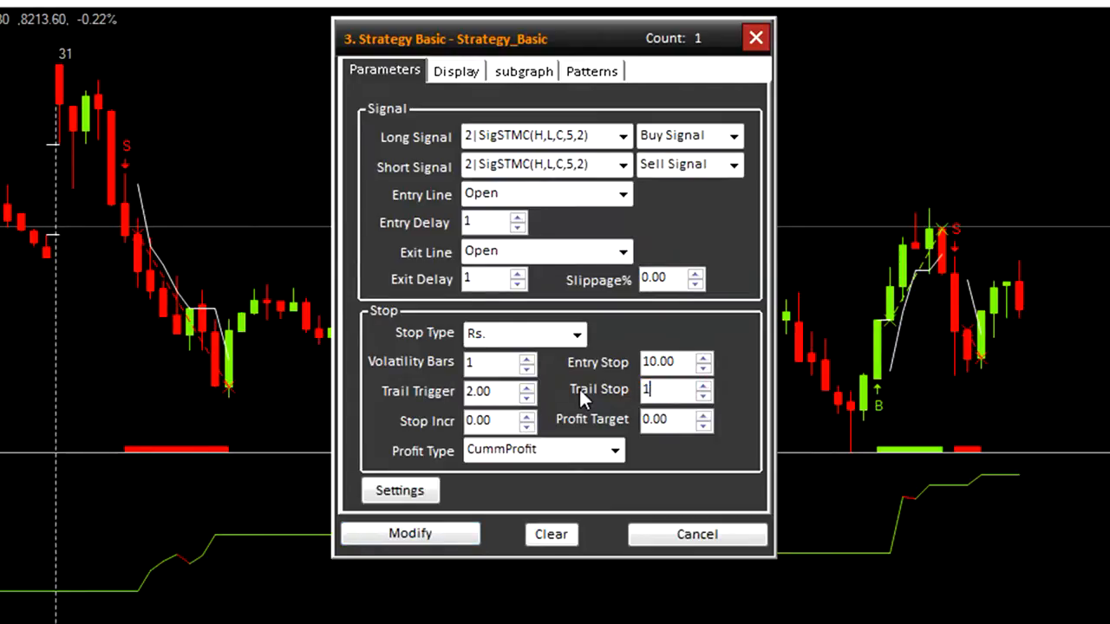
text(0.00)
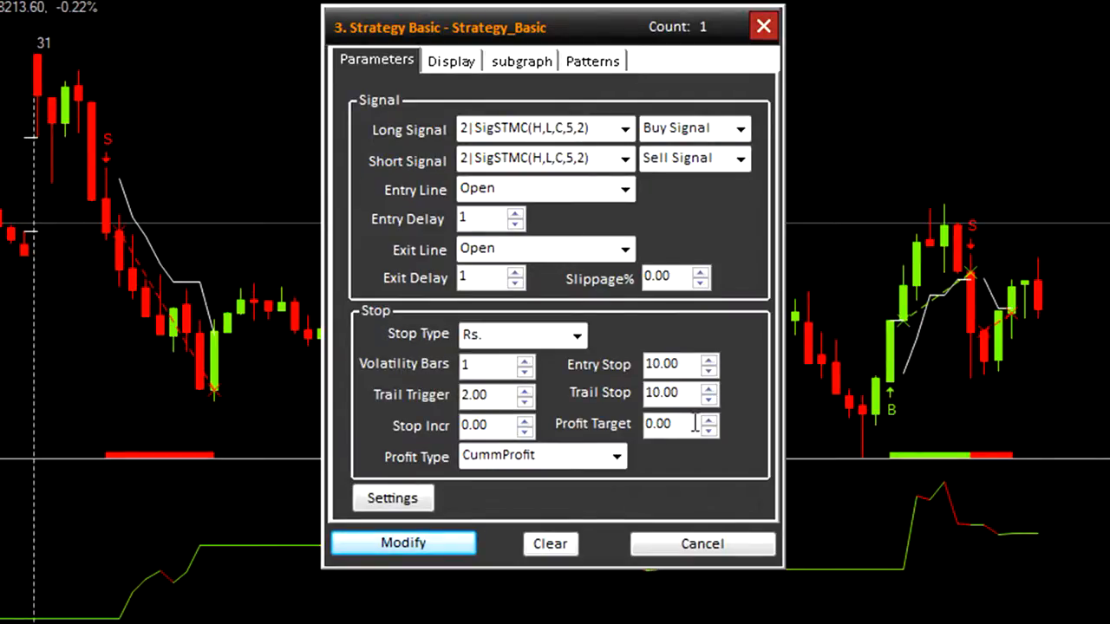
mouse_move(444, 451)
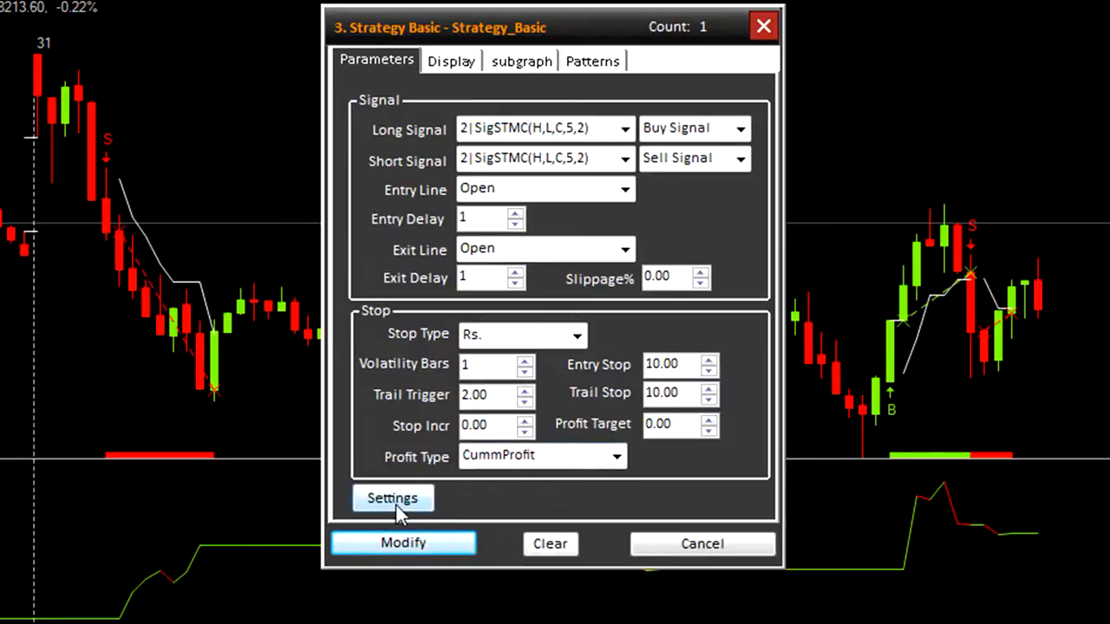
Step: In Strategy Settings' Money tab, try Fixed Quantity (in Lots), then reselect Fixed Position Size
click(391, 498)
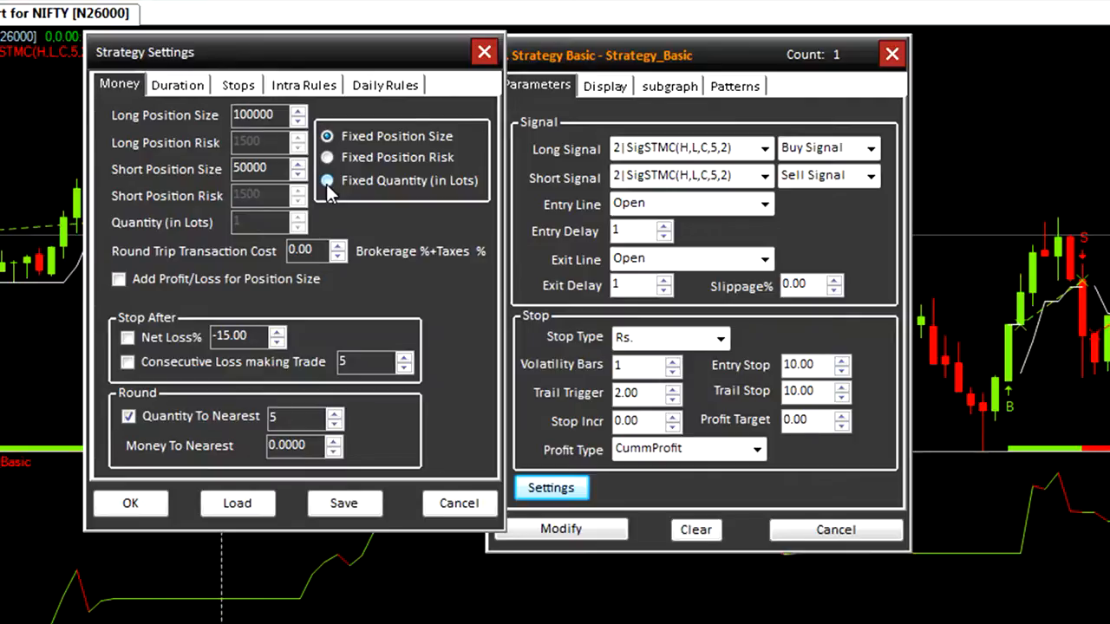
click(327, 180)
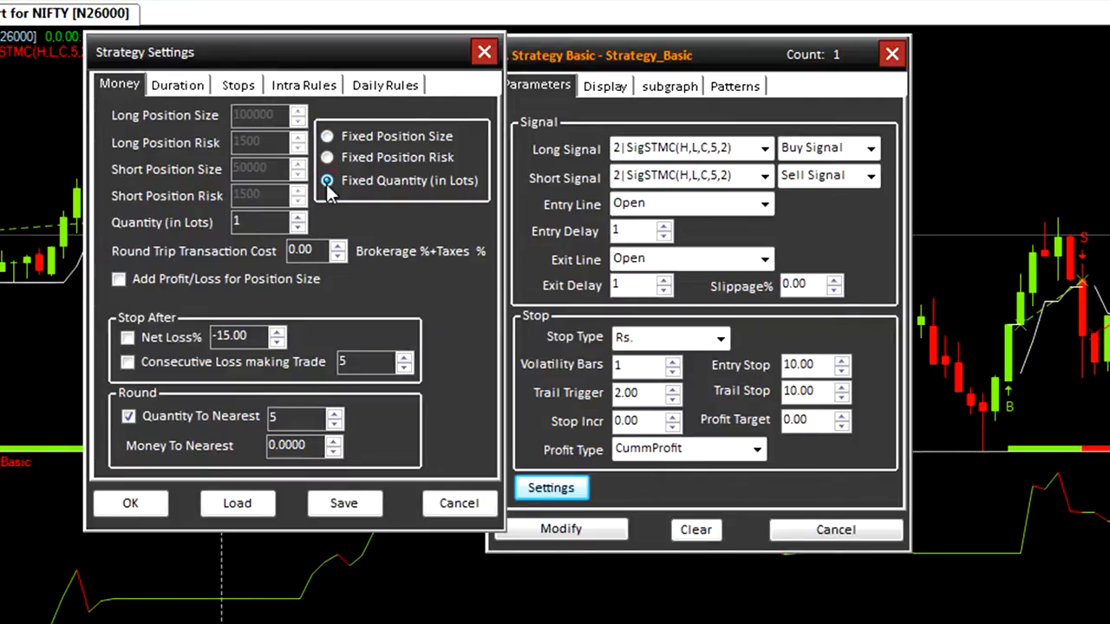
click(327, 137)
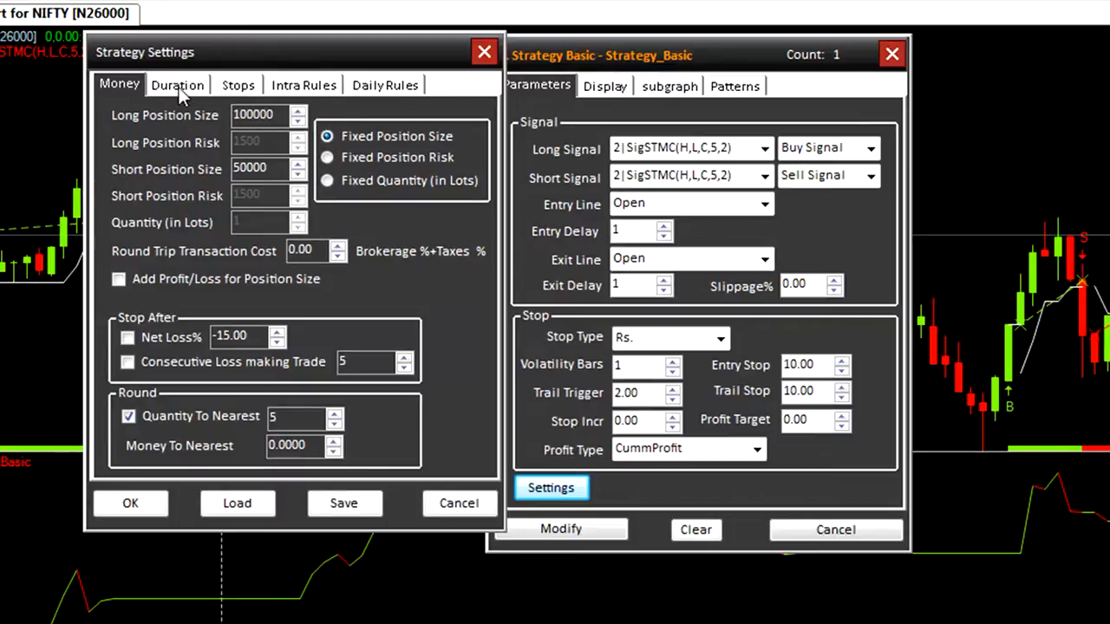
Step: View the Duration tab showing start bar -1000 and end bar 0
click(178, 85)
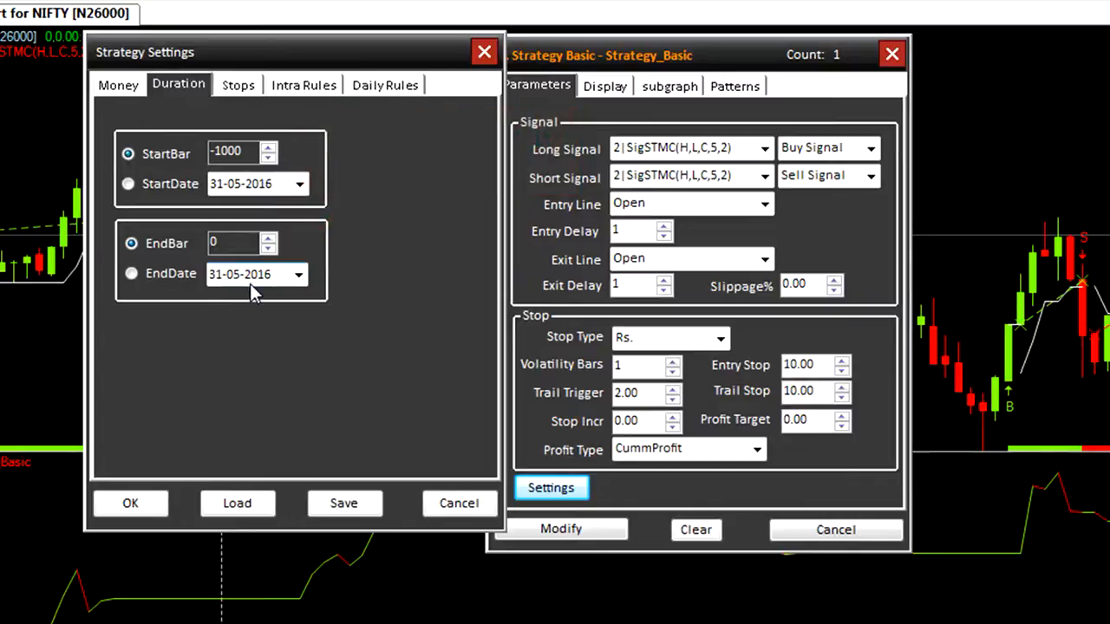
mouse_move(247, 290)
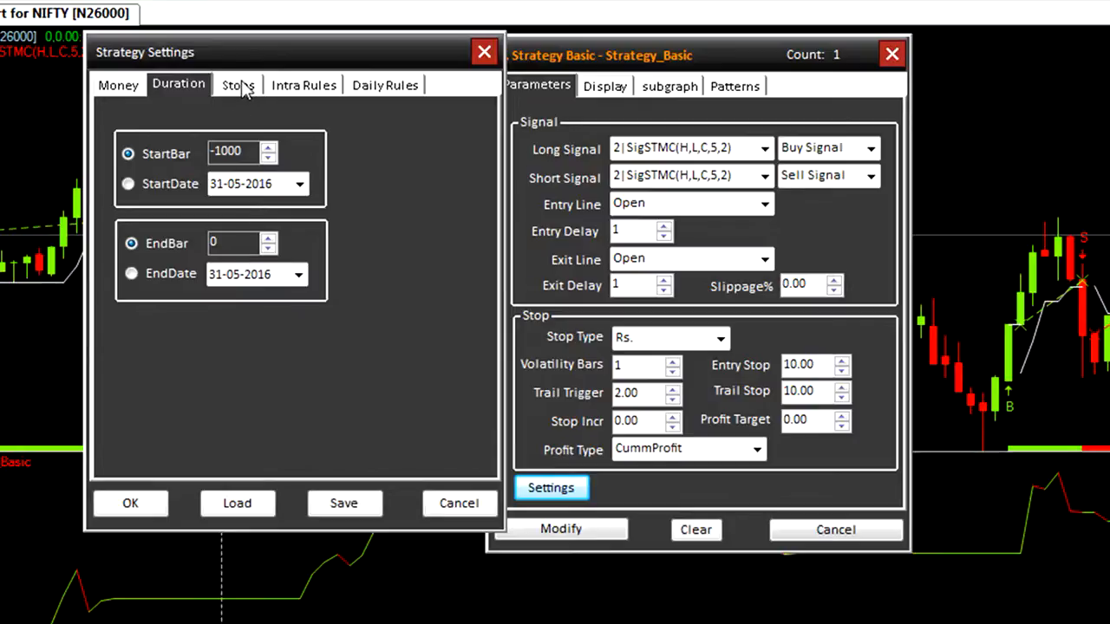
Step: On the Stops tab, set Price High Line and Price Low Line to CloseLine
click(239, 85)
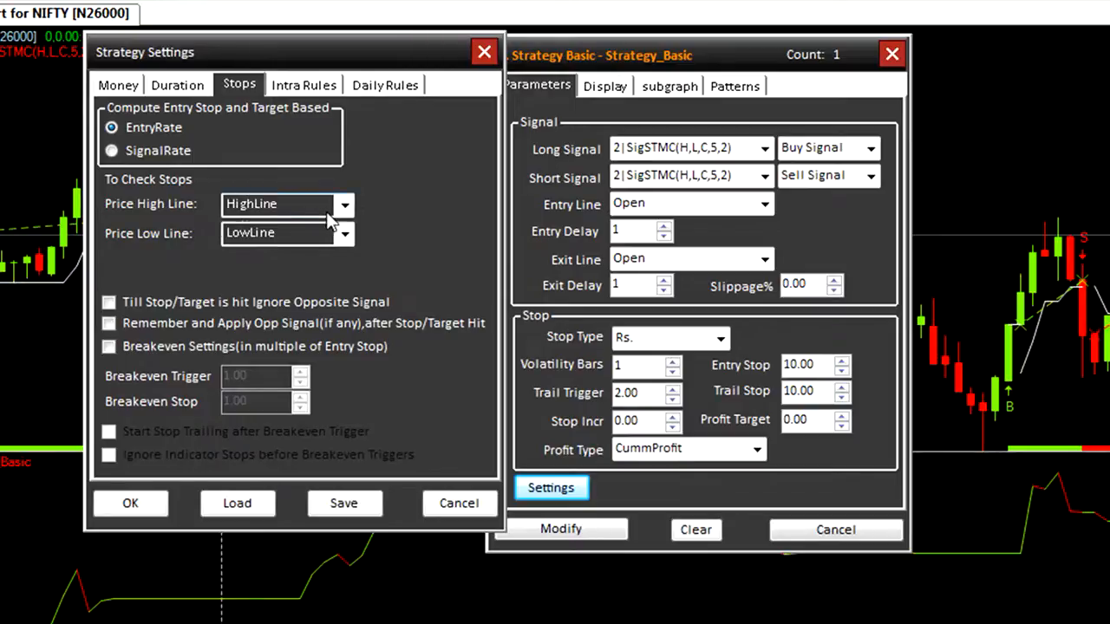
click(287, 204)
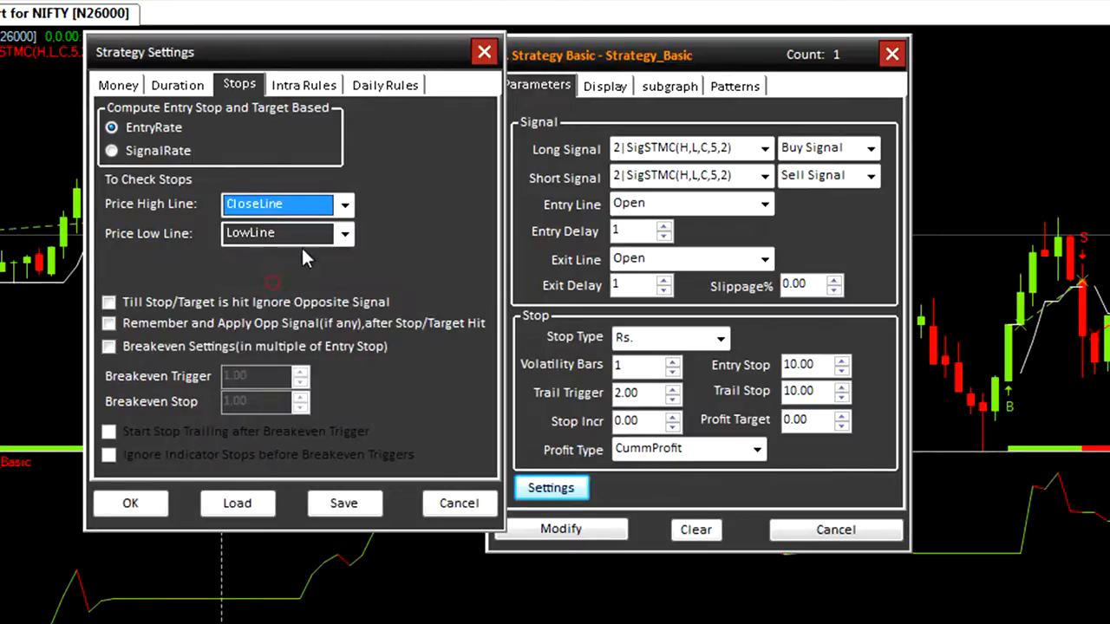
click(277, 232)
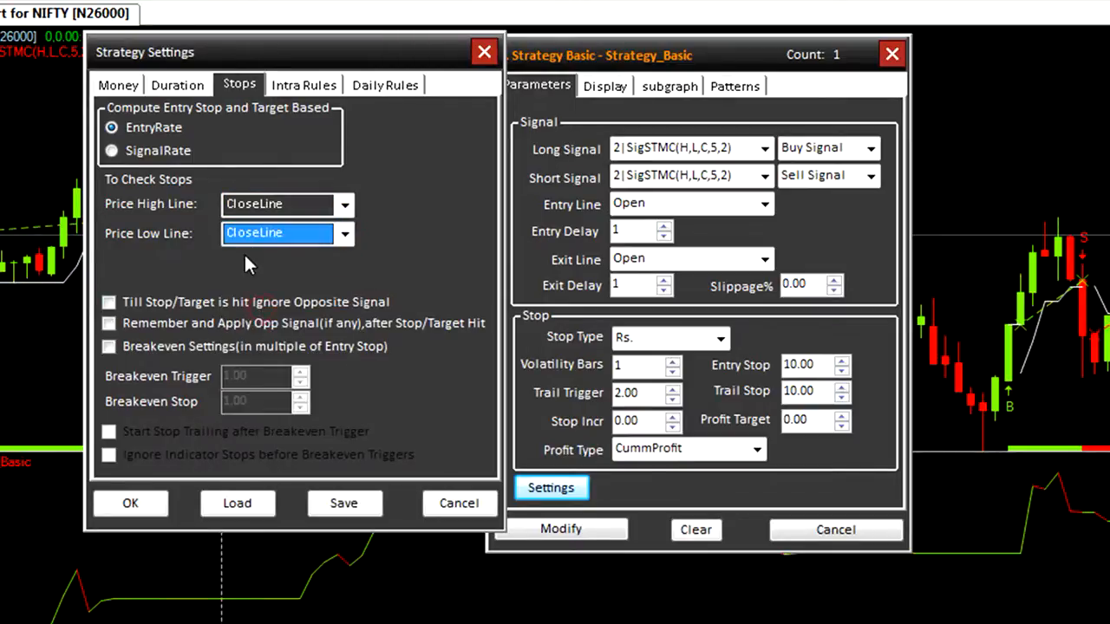
mouse_move(238, 260)
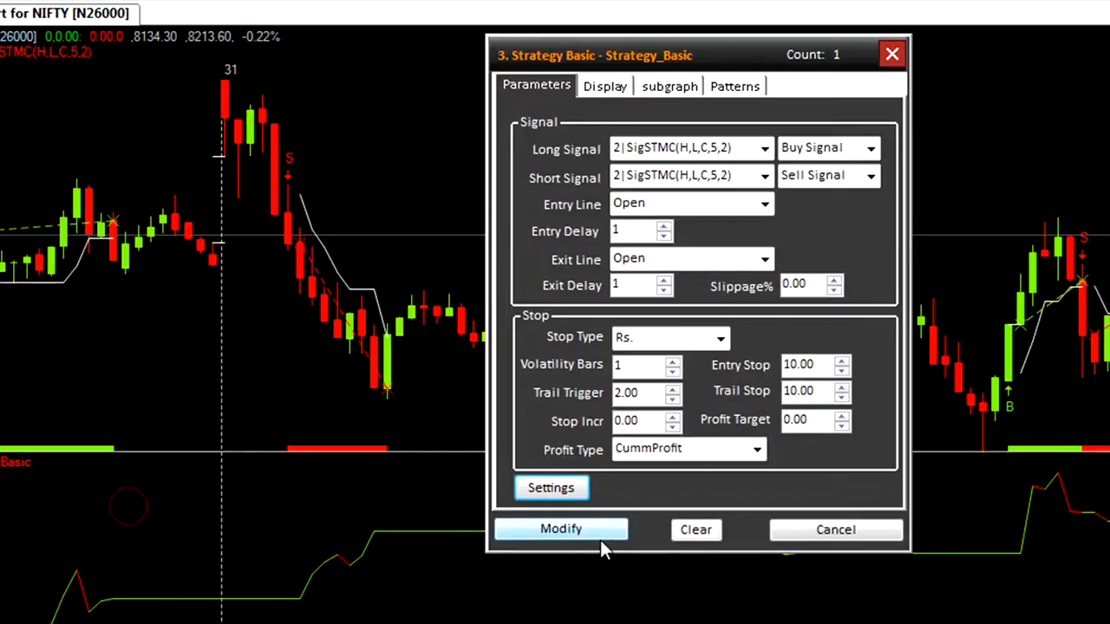
Step: Apply the updated stop settings, then reopen Settings on the intraday rules for the 15:20:59 close-all
click(560, 529)
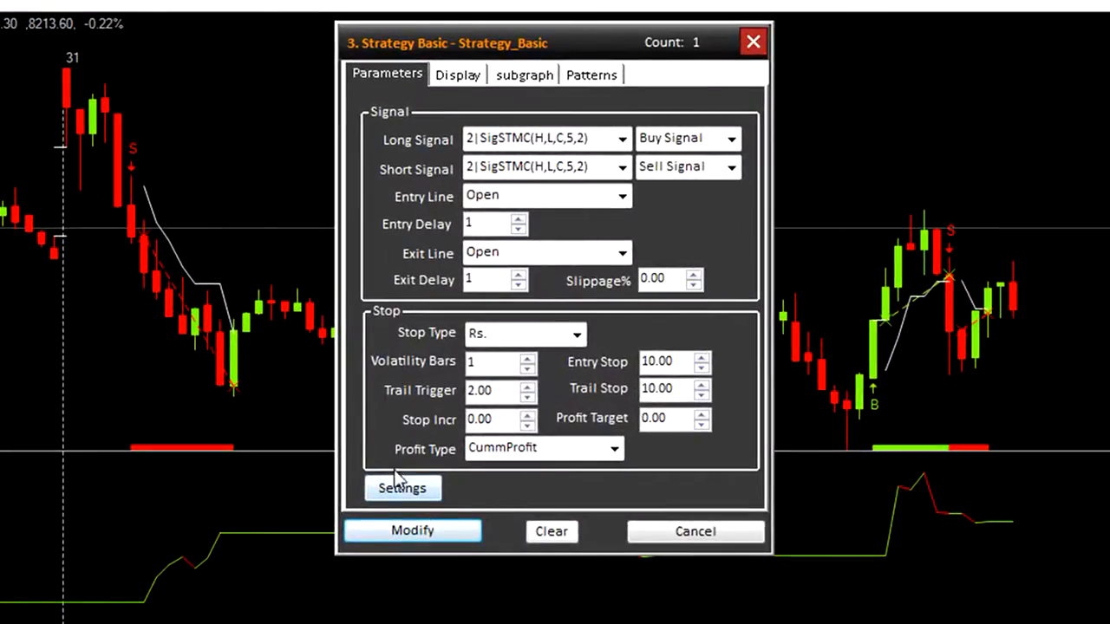
click(402, 488)
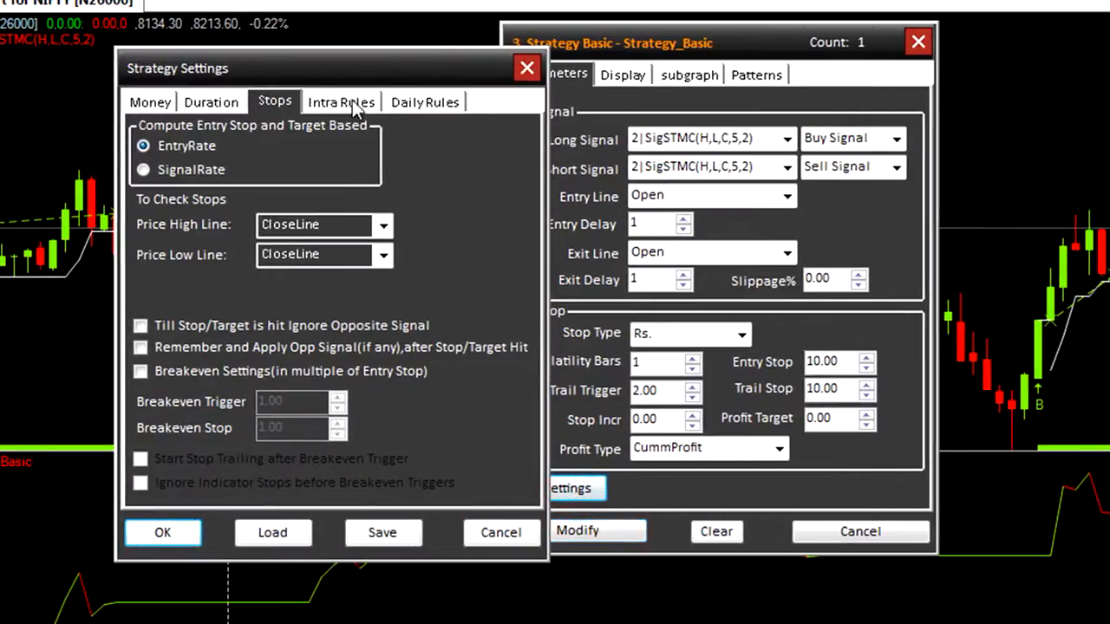
click(342, 101)
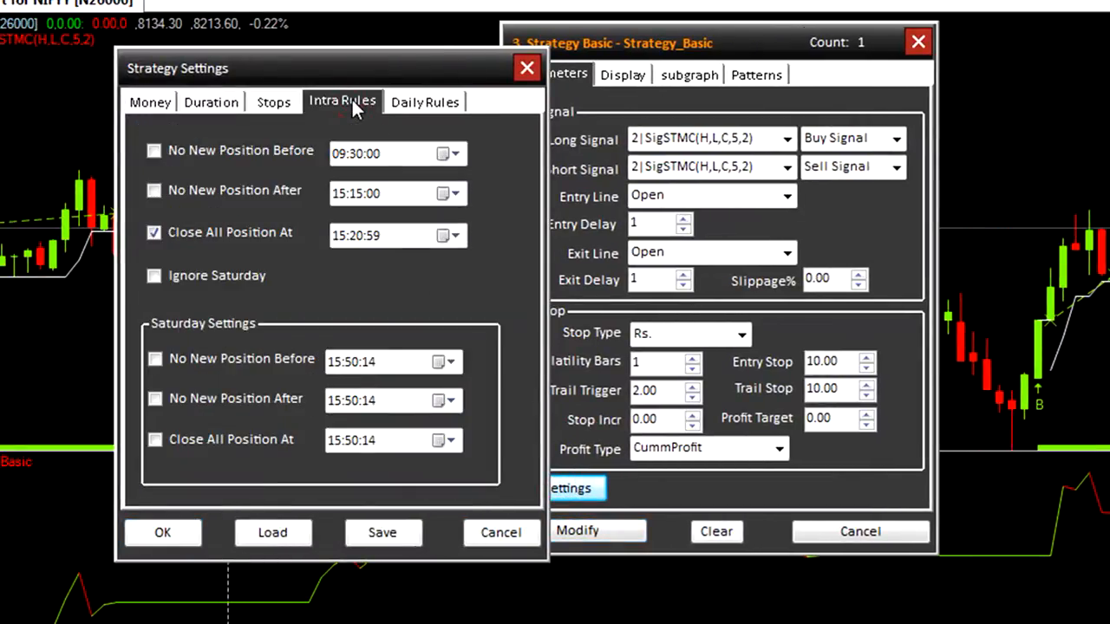
mouse_move(313, 130)
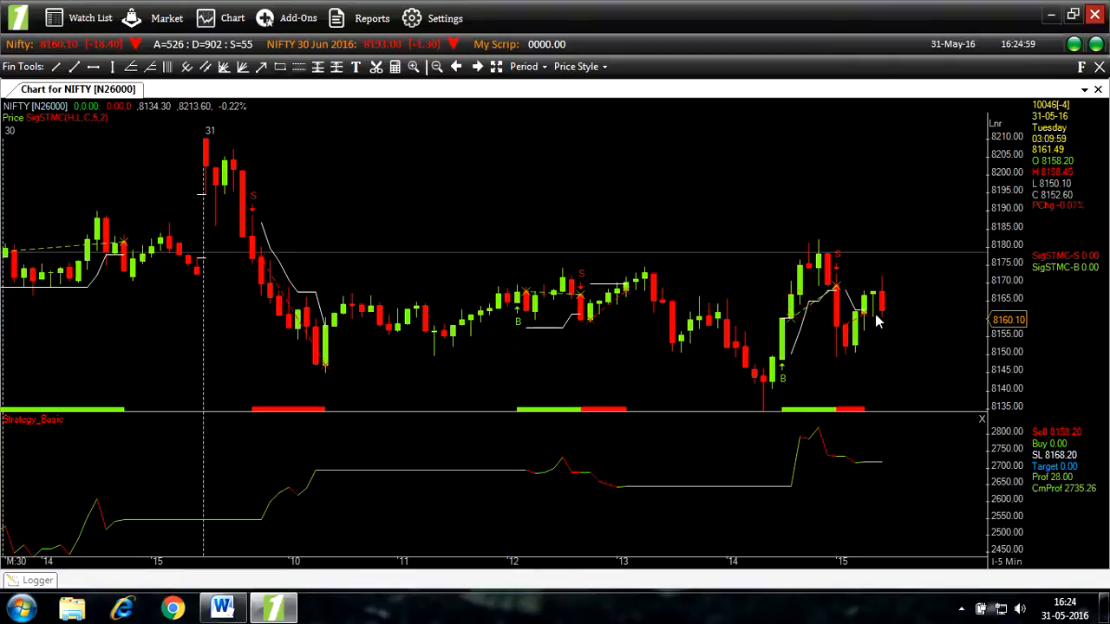
mouse_move(865, 321)
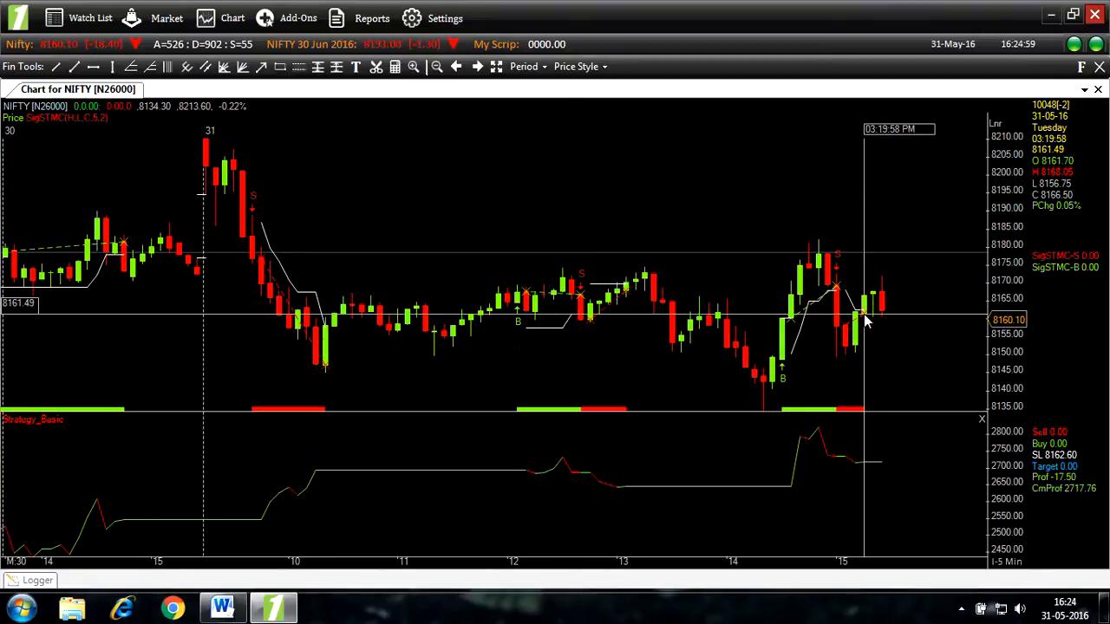